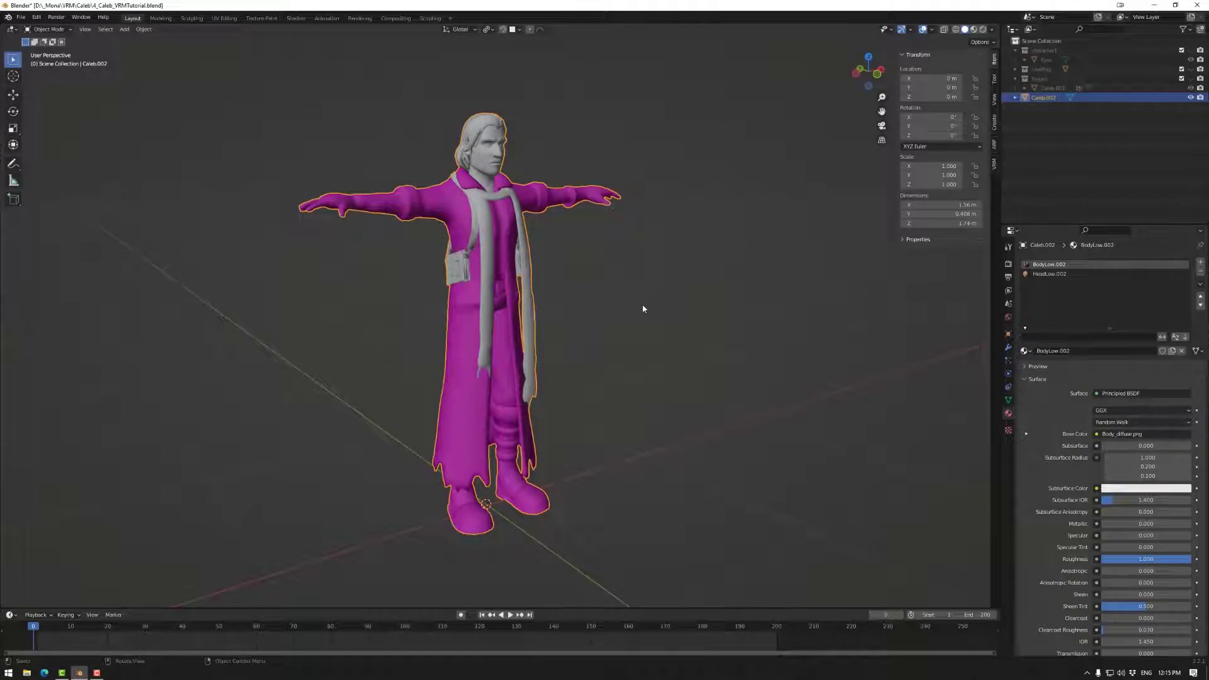
mouse_move(648, 295)
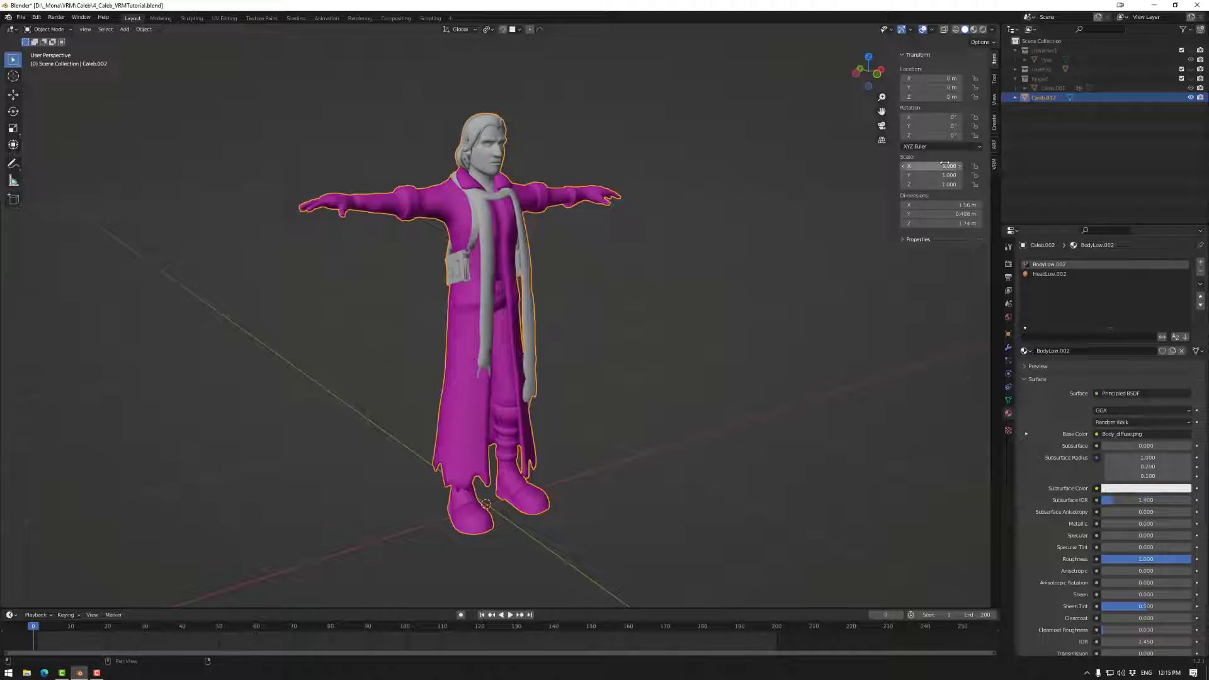
Verify the character's scale reads 1.000 on every axis in the N panel.
left_click(937, 166)
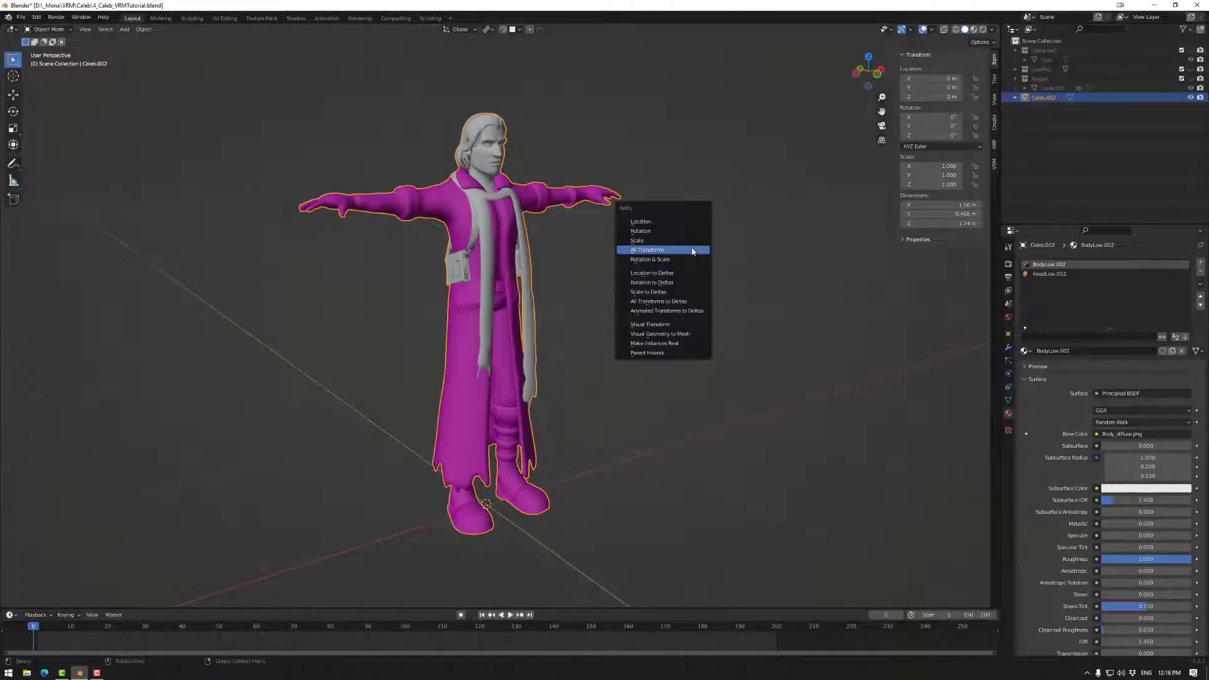
Apply all transforms to the character and head to File > Export.
left_click(648, 250)
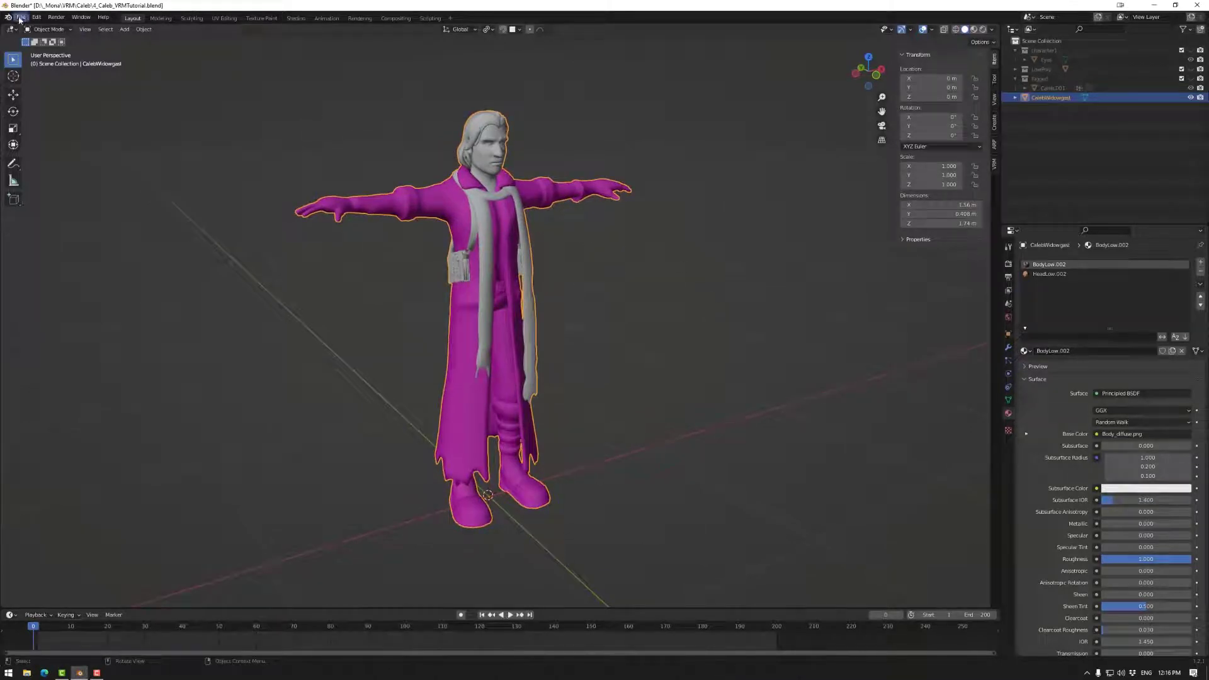
left_click(21, 17)
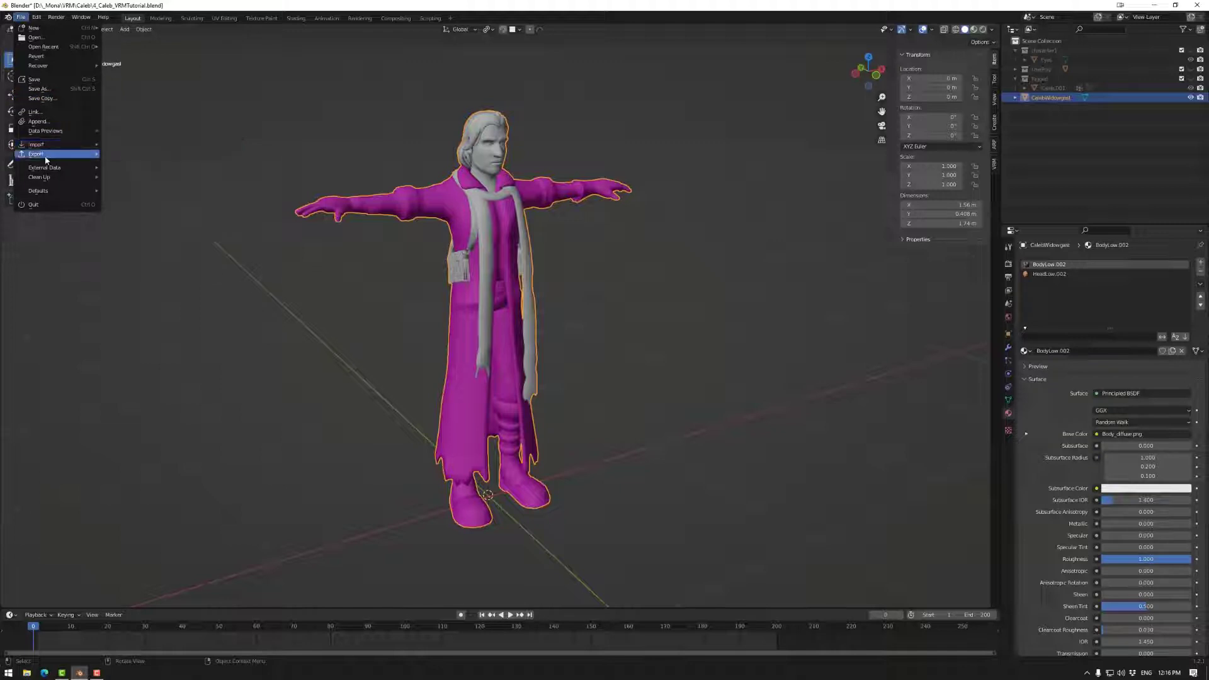
Export the selected character as 6_Caleb_VRMTutorial.fbx with Apply Transform, then switch to the browser.
left_click(35, 153)
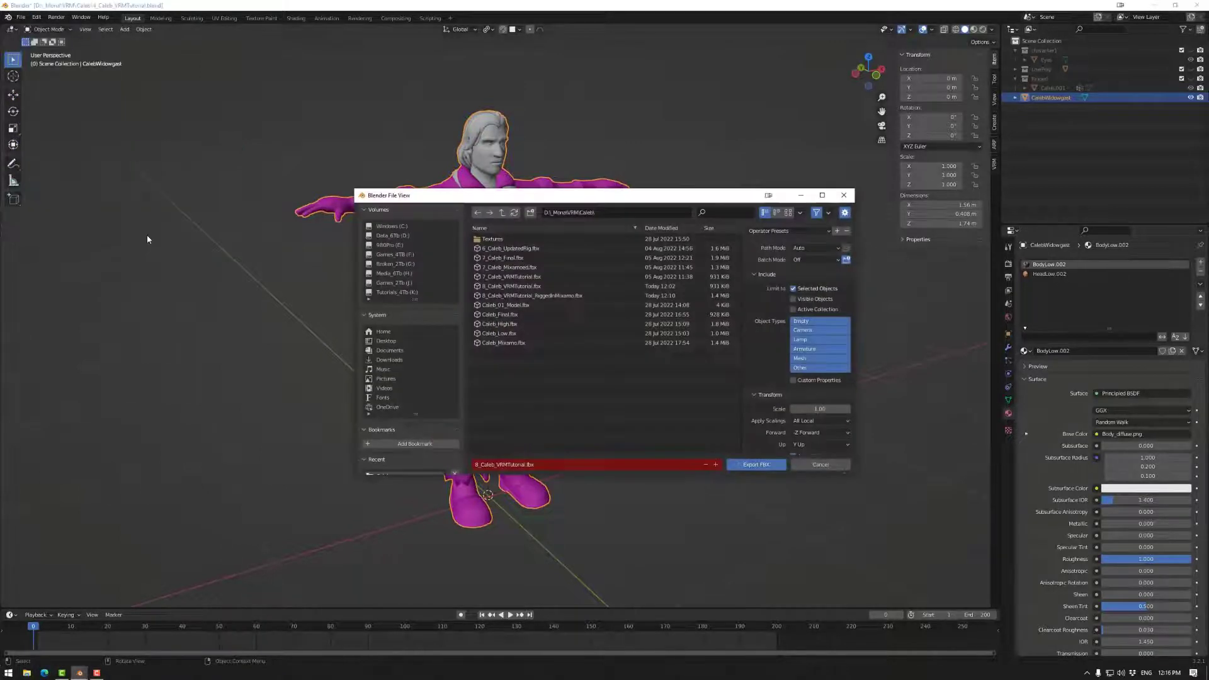
left_click(512, 286)
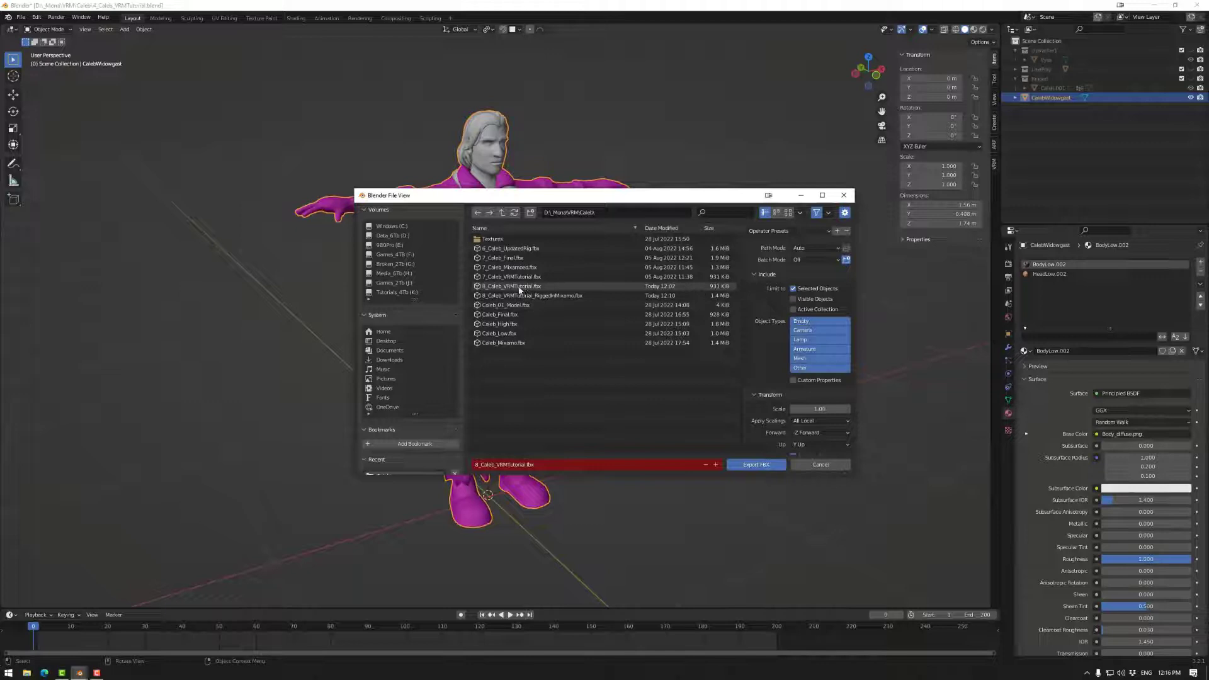
left_click(541, 286)
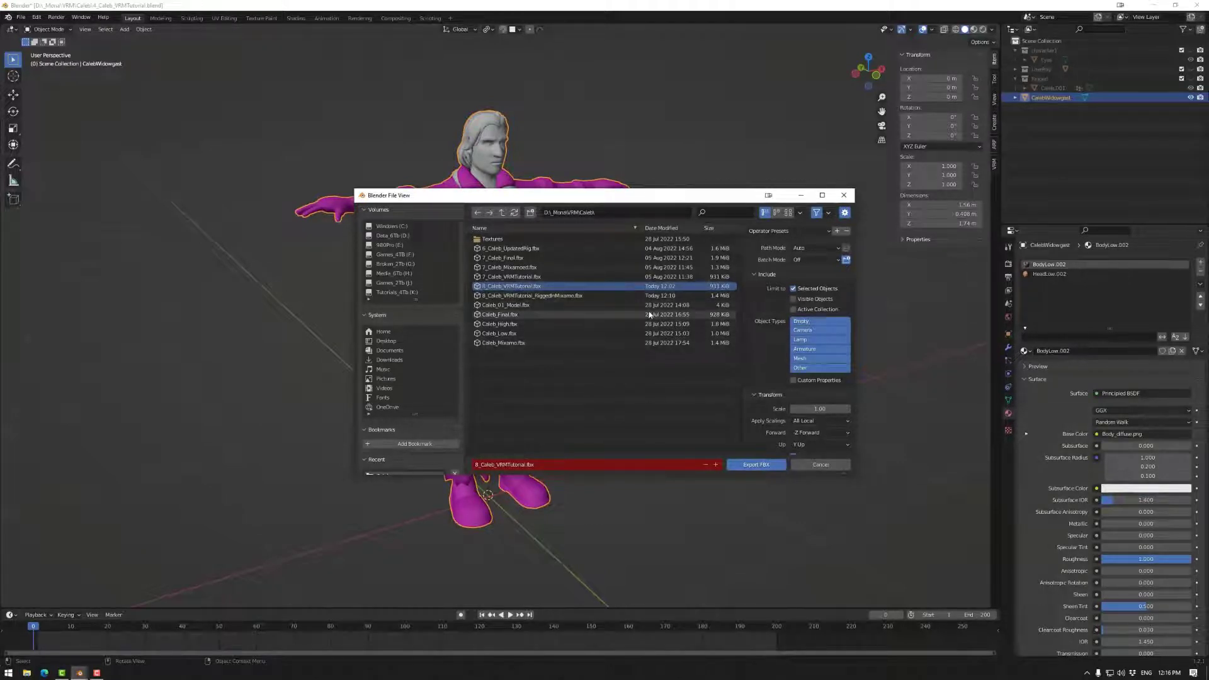
left_click(793, 287)
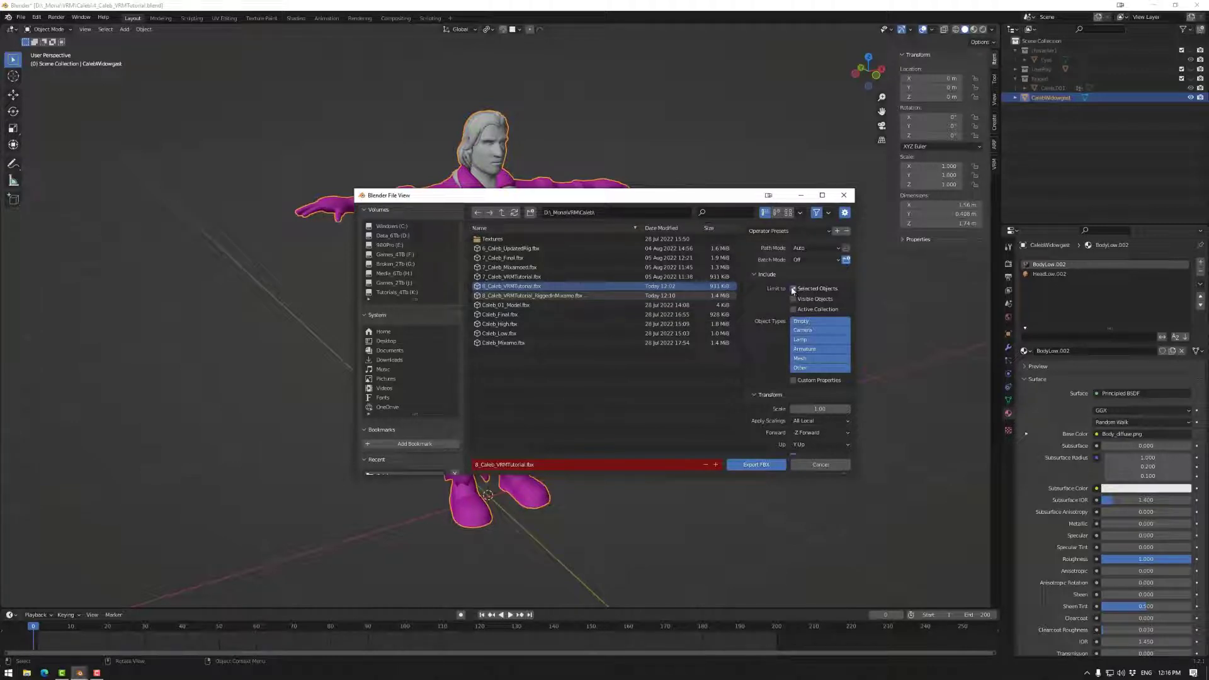
left_click(792, 288)
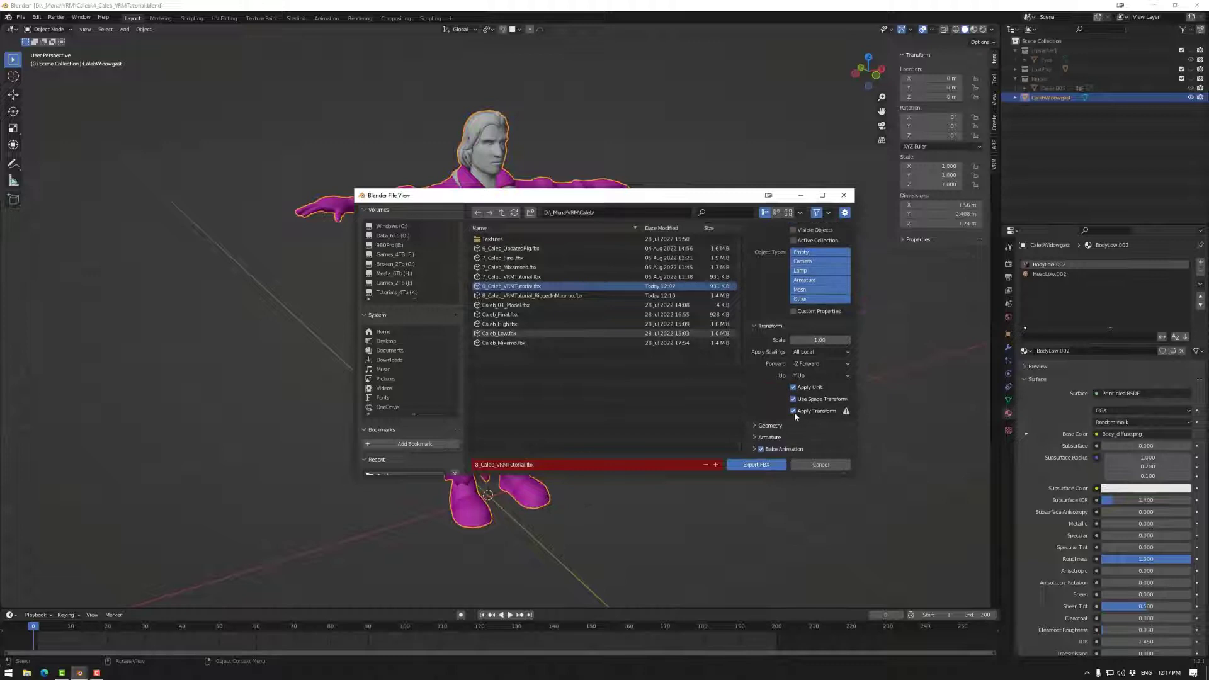
mouse_move(792, 411)
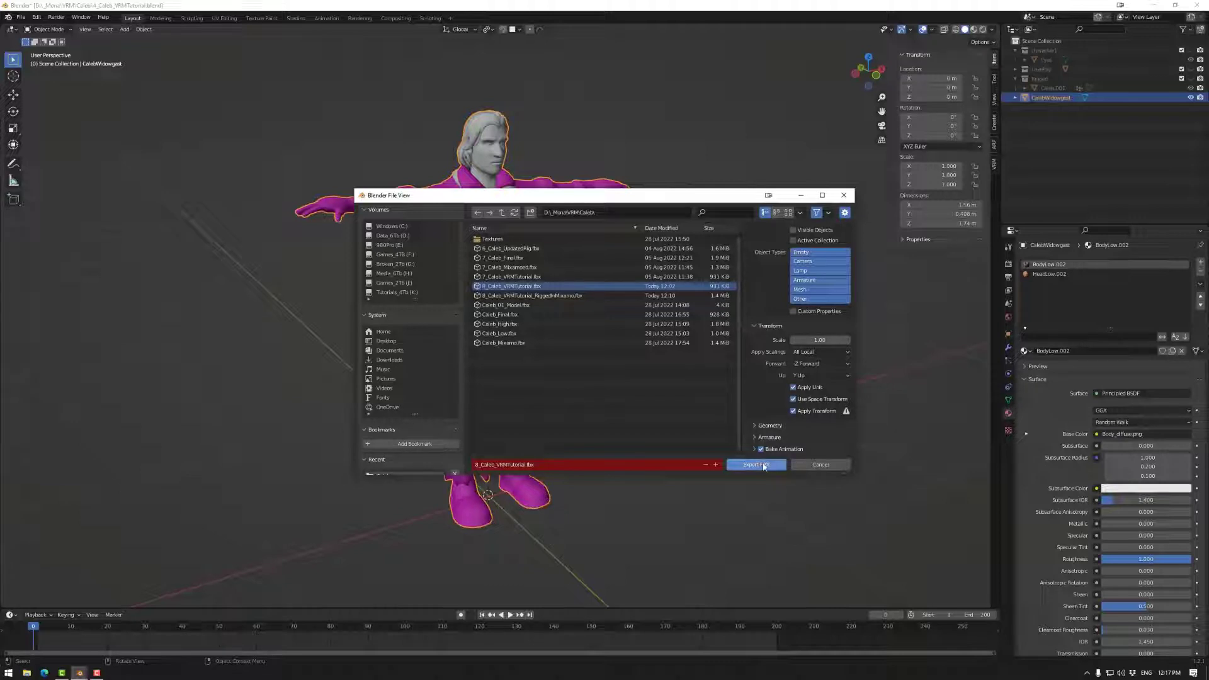
left_click(755, 465)
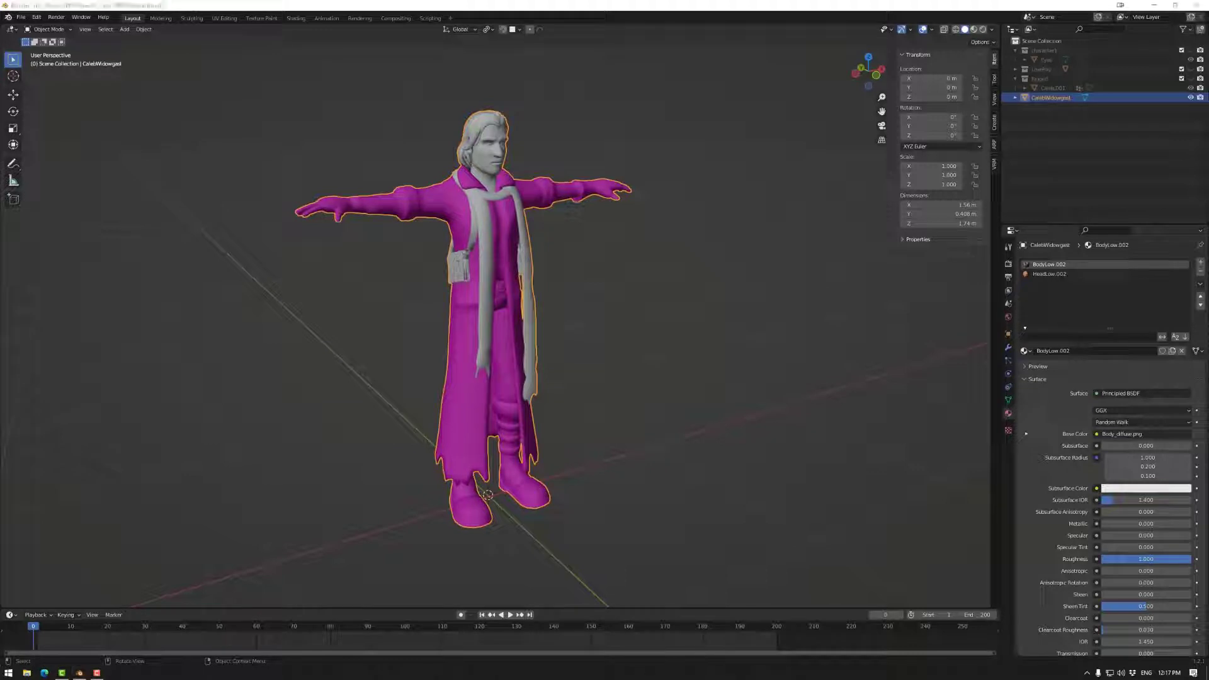
left_click(44, 673)
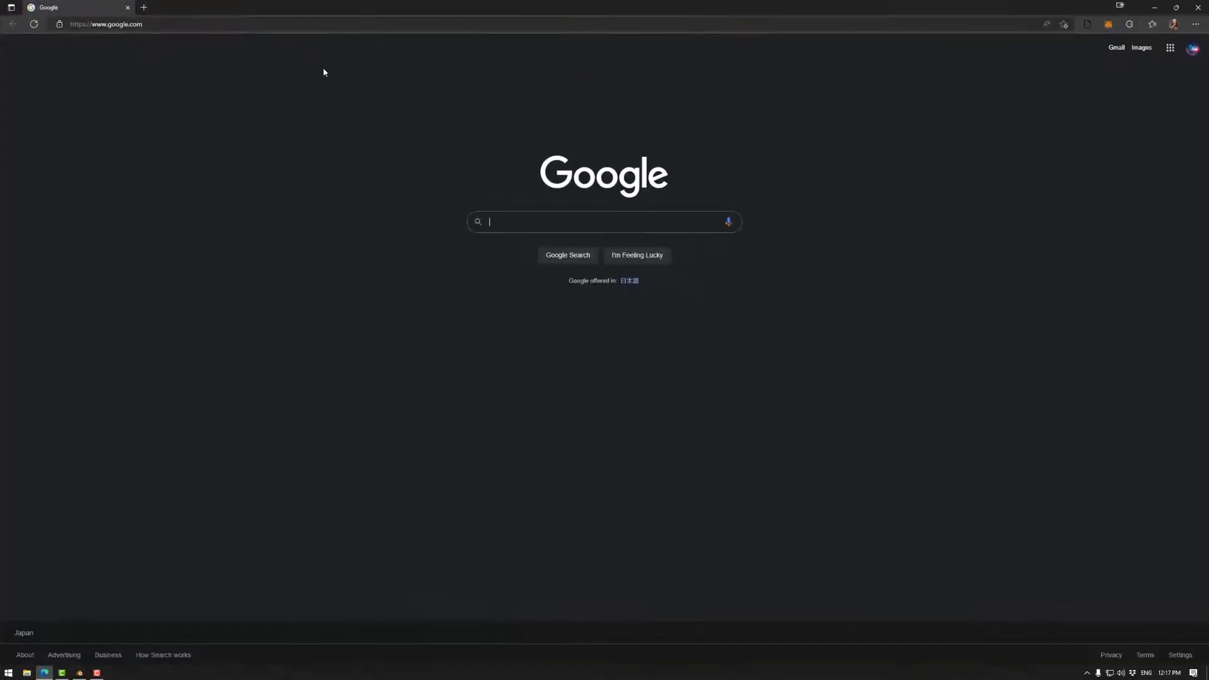
Go to mixamo.com, glance at Characters and Animations, and start Upload Character.
type("mi")
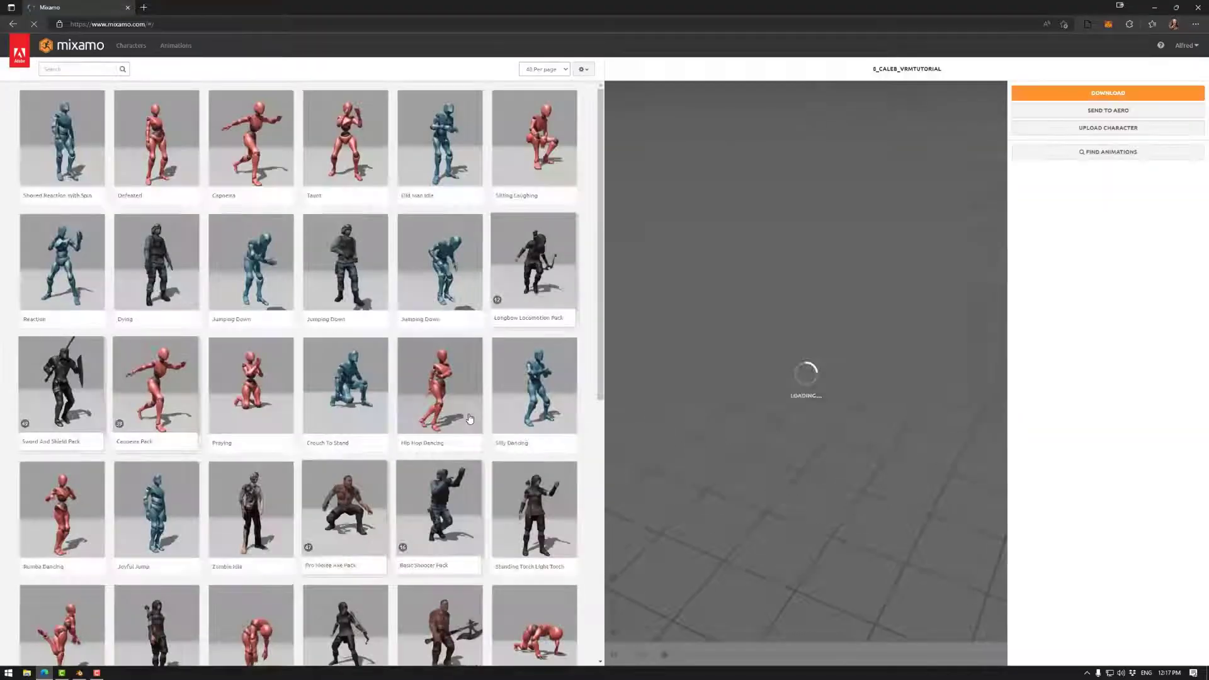
left_click(176, 45)
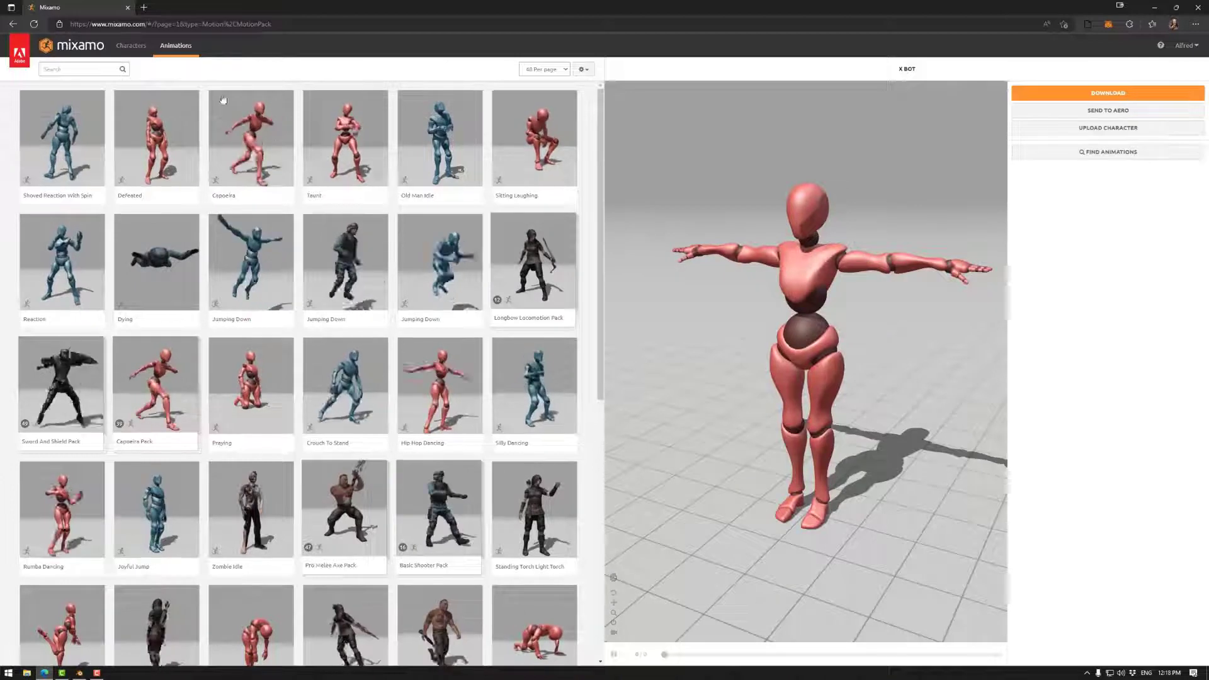
left_click(130, 45)
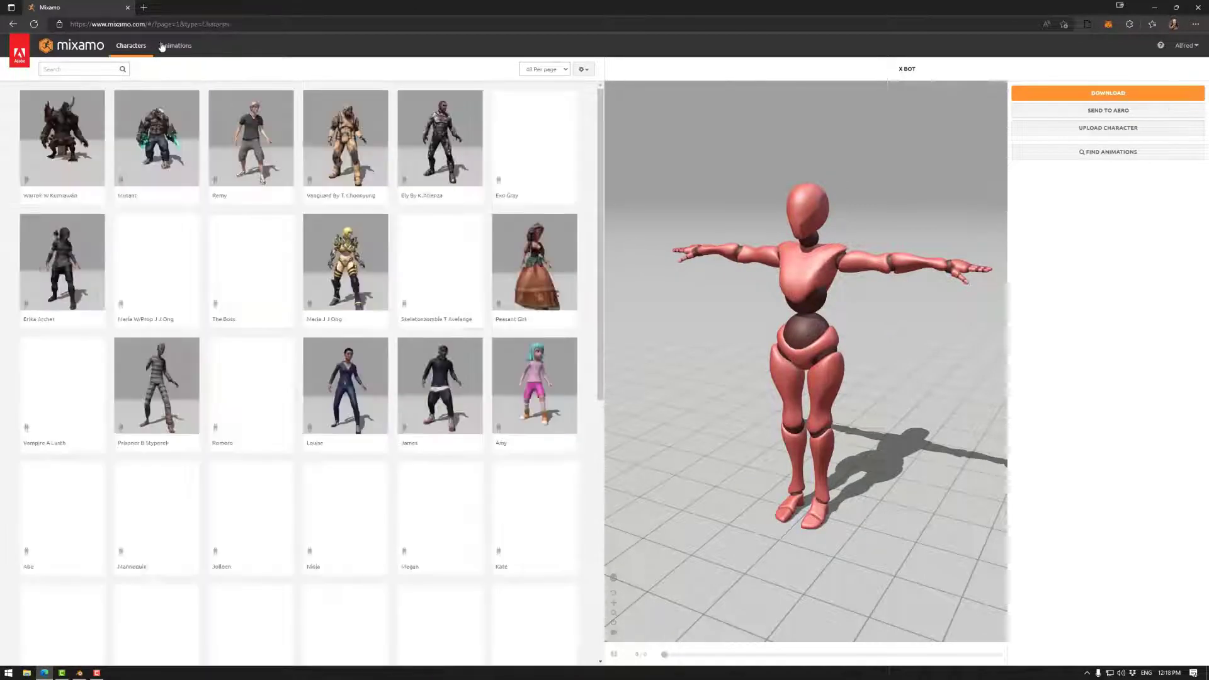
left_click(175, 45)
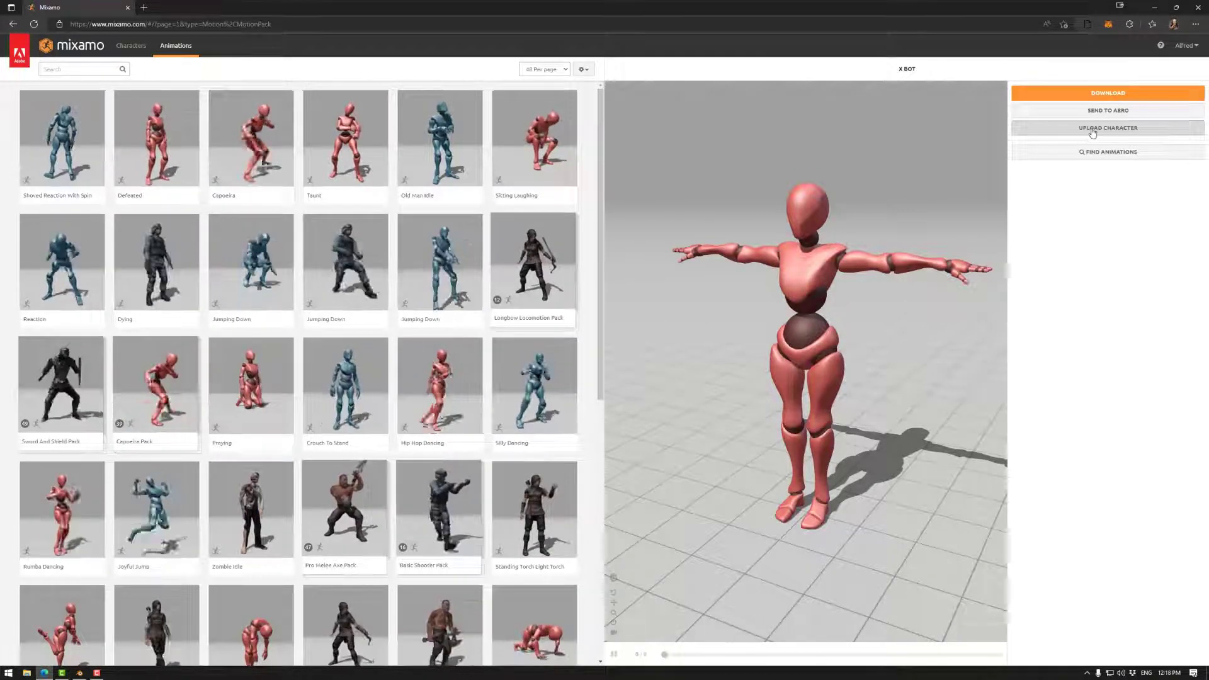
left_click(1107, 128)
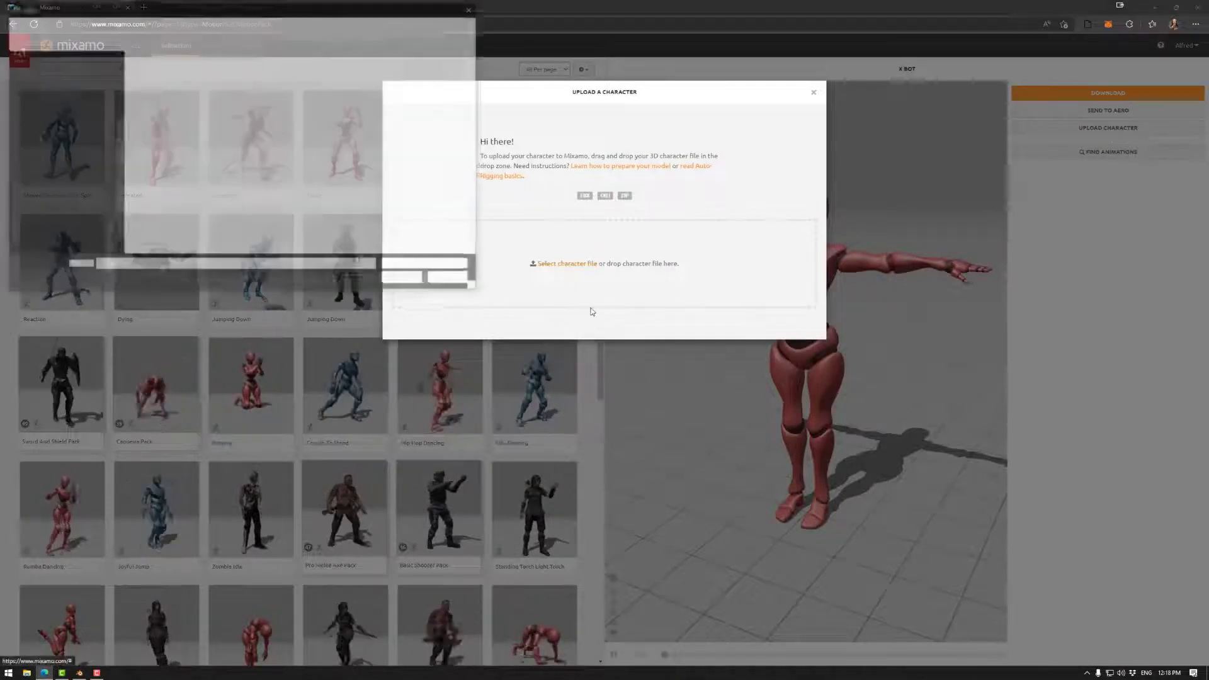
Upload 6_Caleb_VRMTutorial.fbx to Mixamo's auto-rigger.
left_click(566, 264)
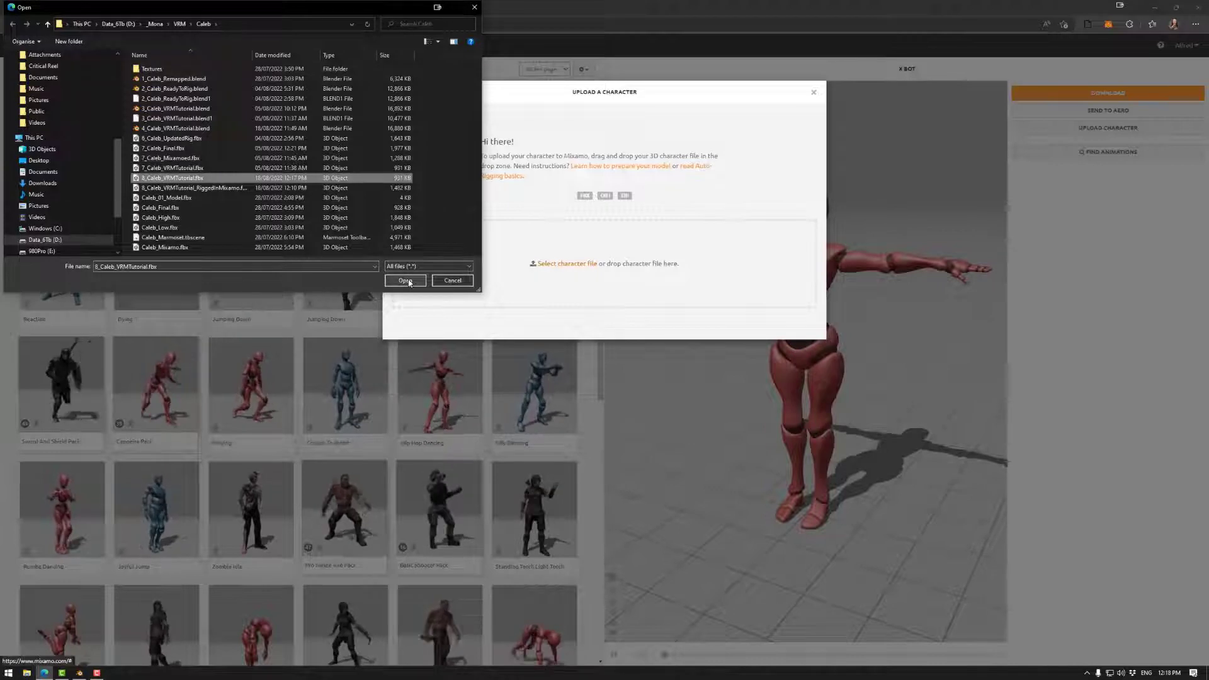
left_click(407, 280)
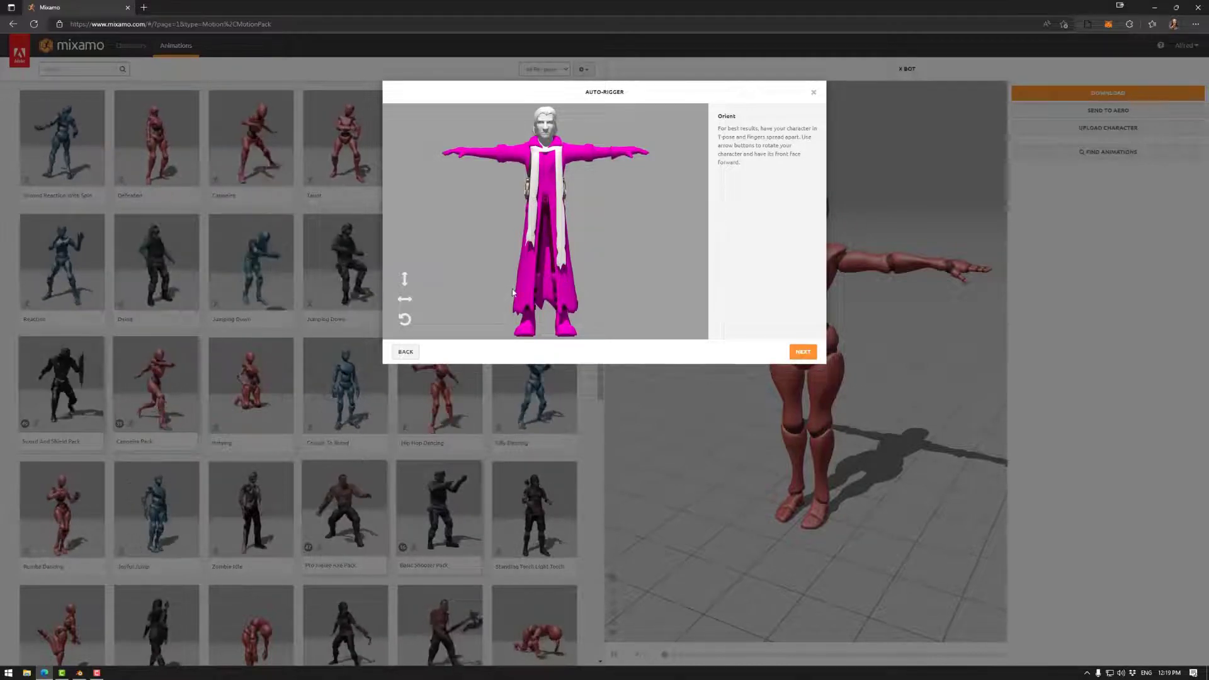
Accept the front-facing orientation and continue to marker placement.
left_click(802, 351)
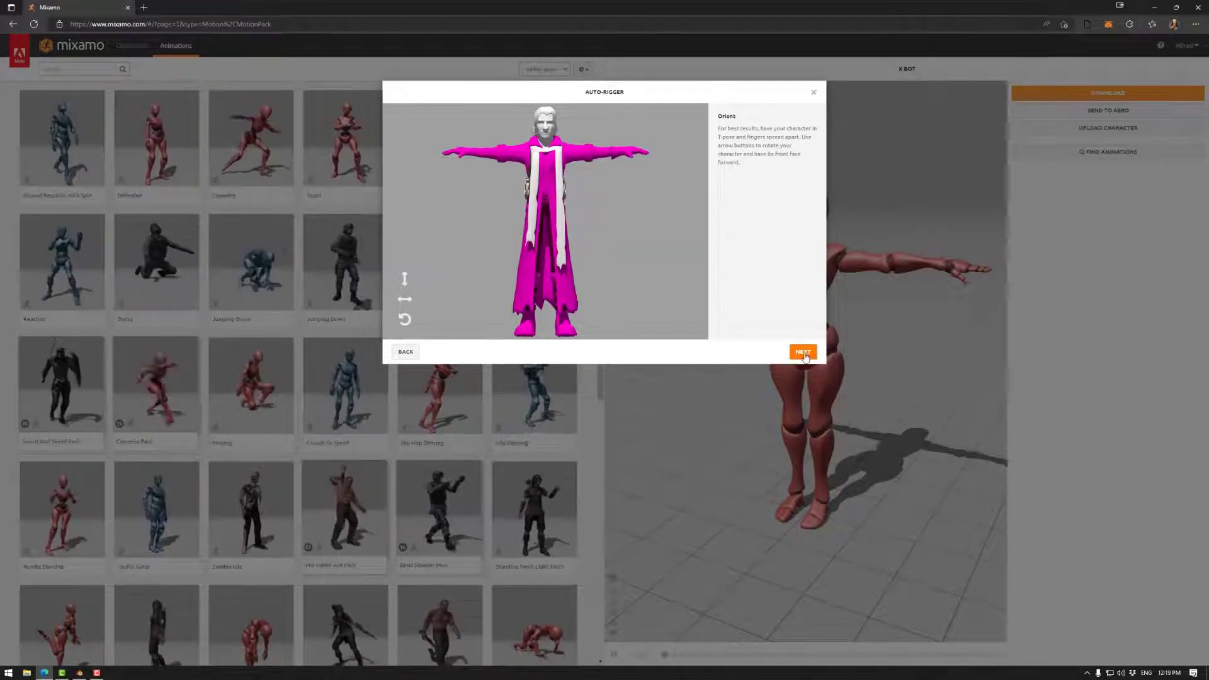
left_click(802, 353)
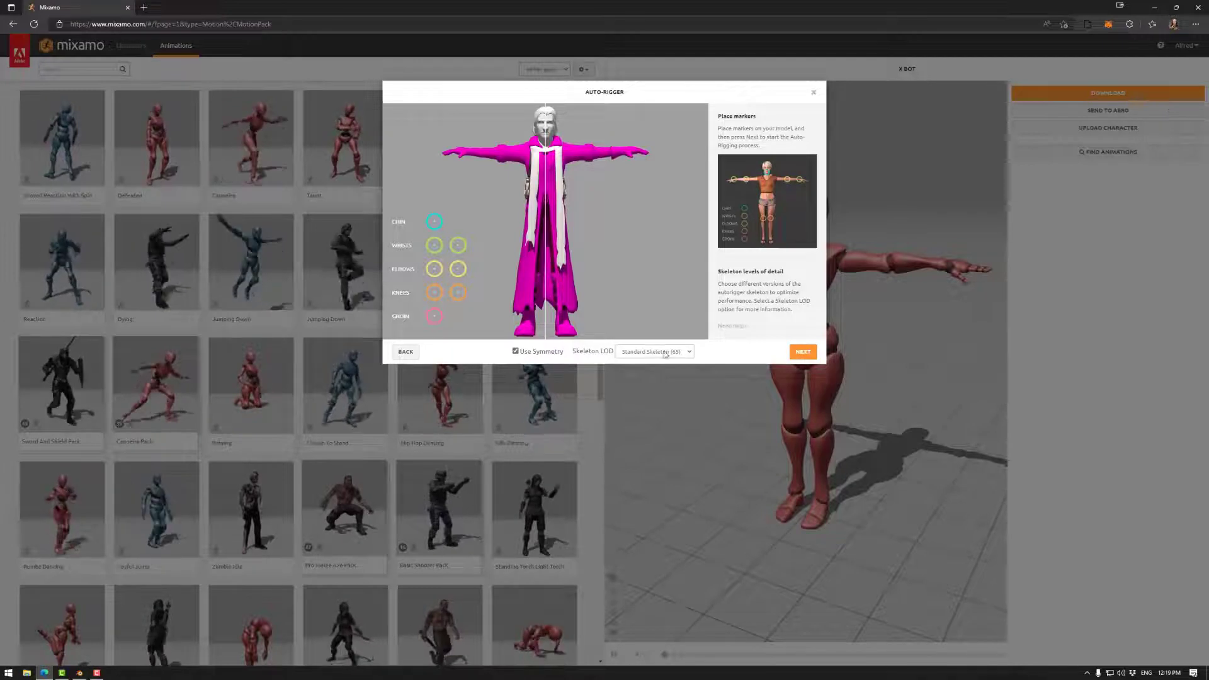
Try the 3-chain and 2-chain finger skeleton LODs, then keep Standard Skeleton (65).
left_click(686, 351)
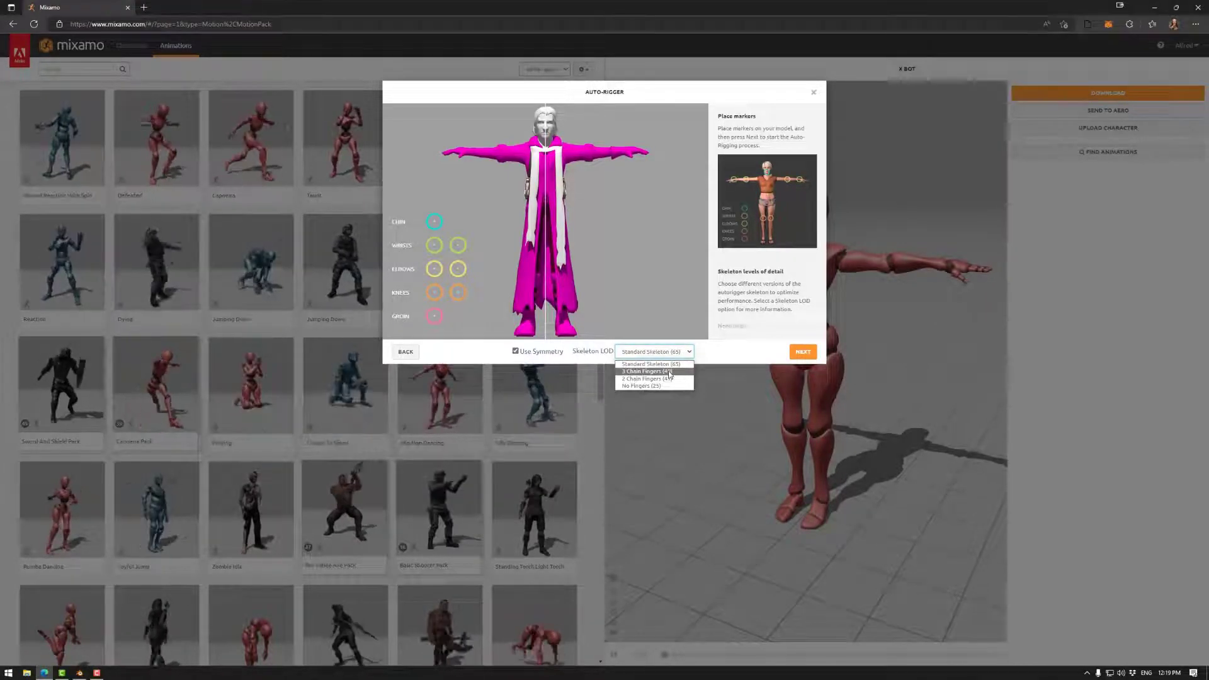
left_click(651, 371)
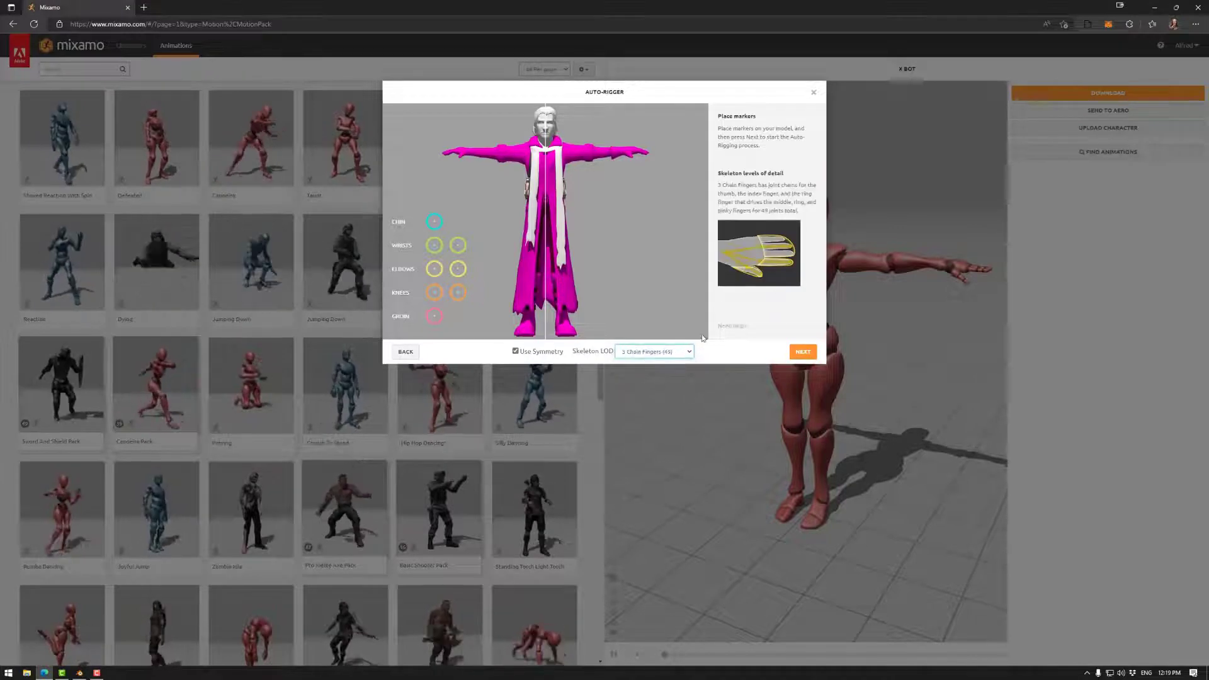
left_click(654, 352)
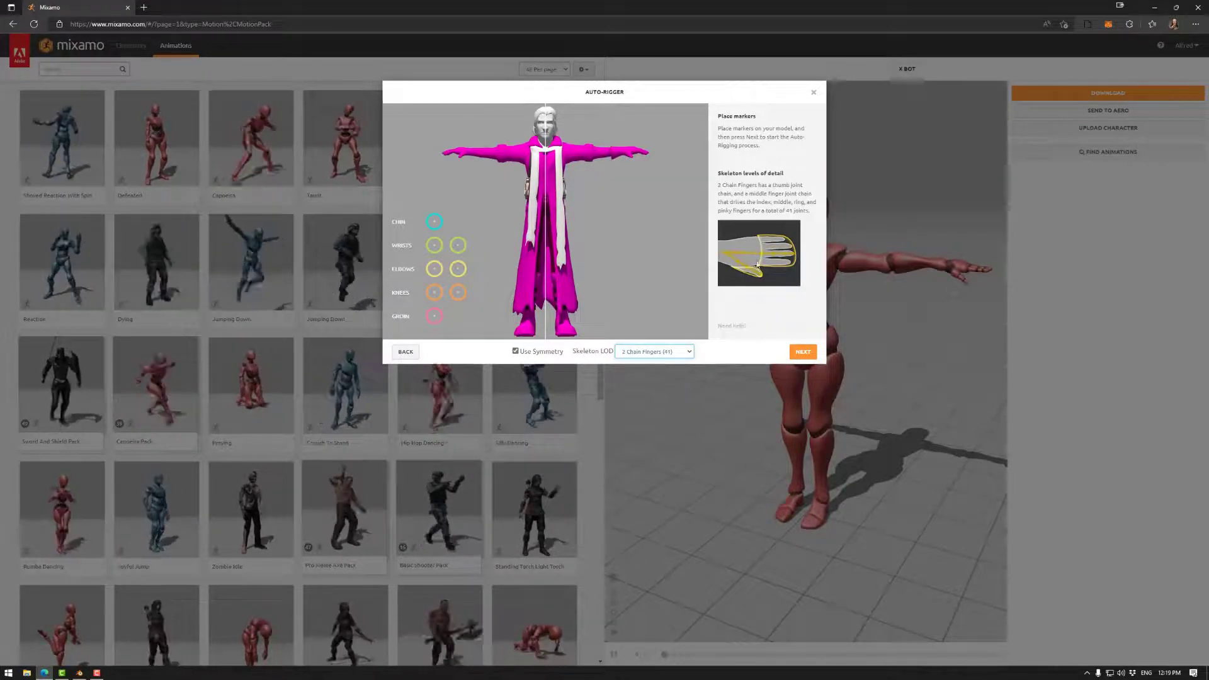
left_click(654, 352)
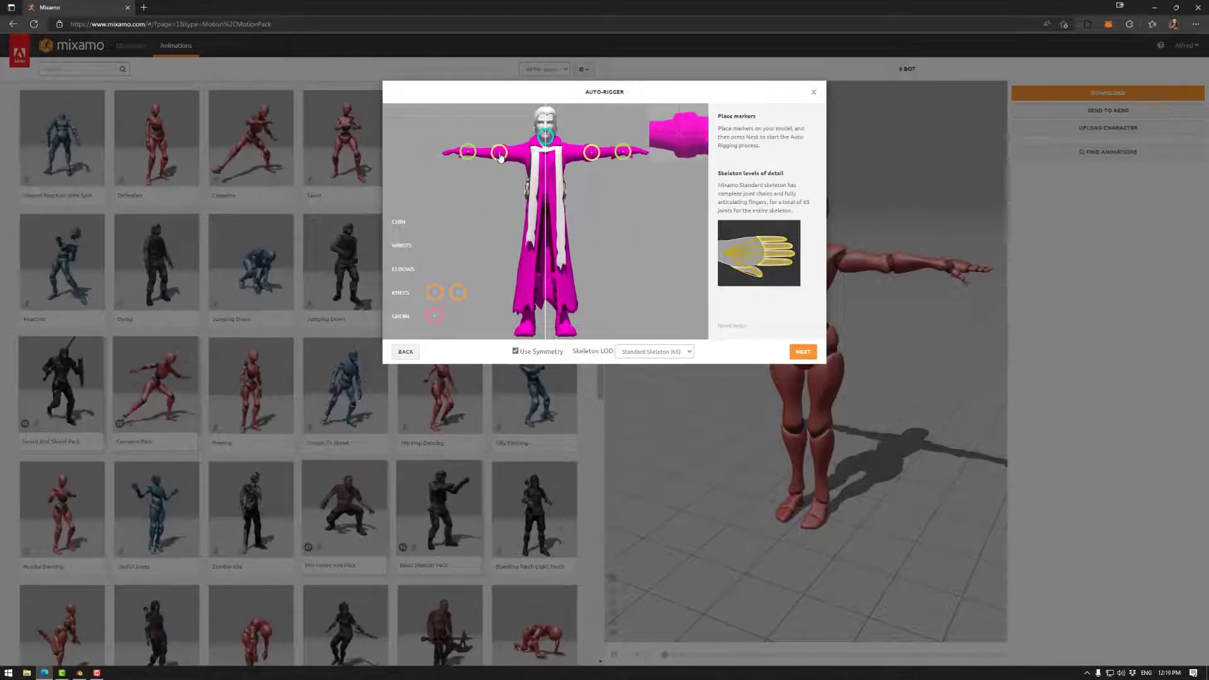
mouse_move(435, 292)
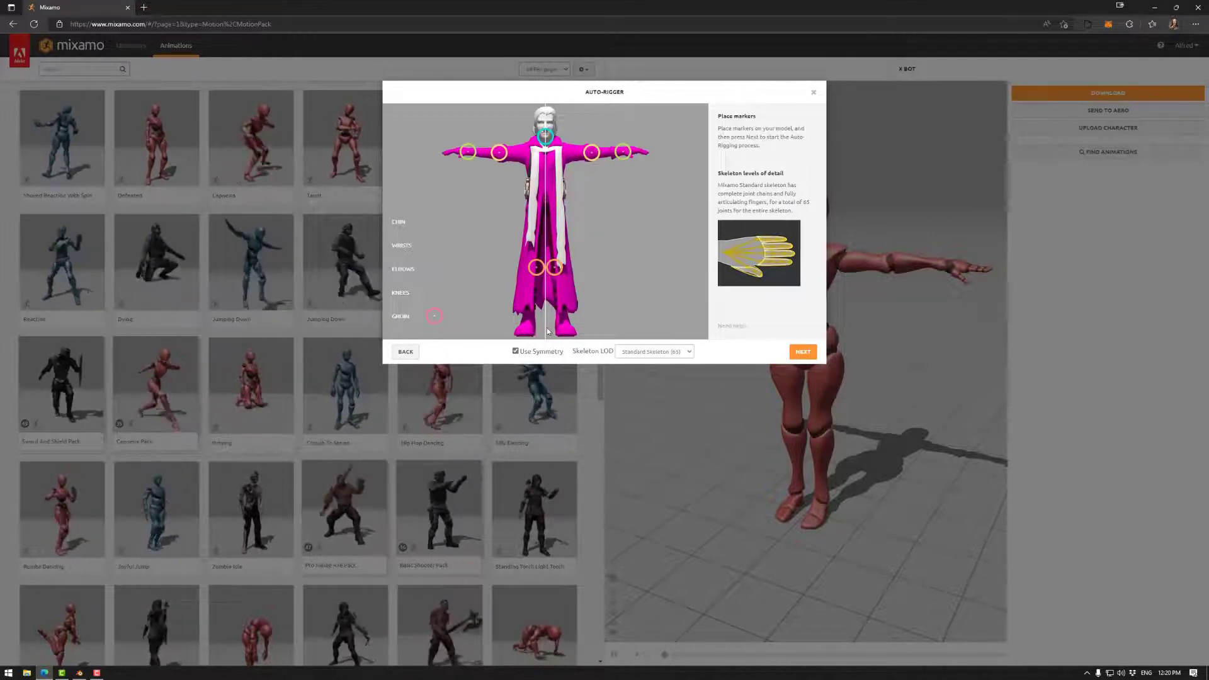
mouse_move(534, 267)
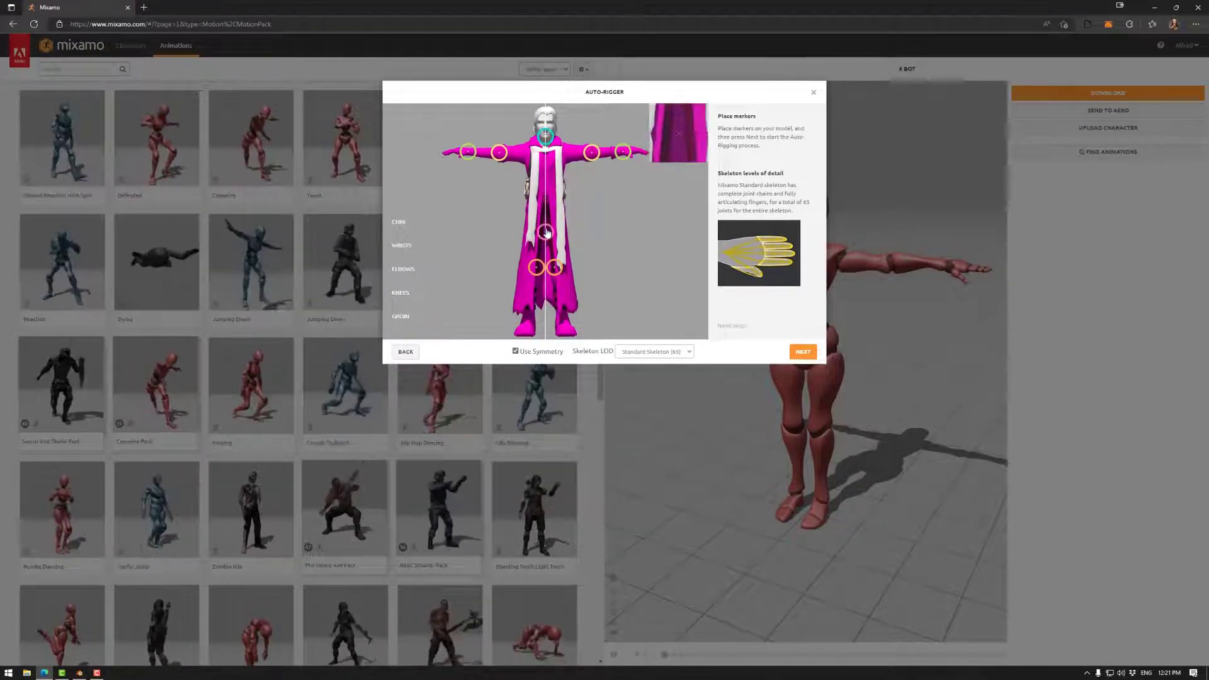
Place the groin marker at the crotch and start auto-rigging.
left_click_drag(546, 231, 541, 215)
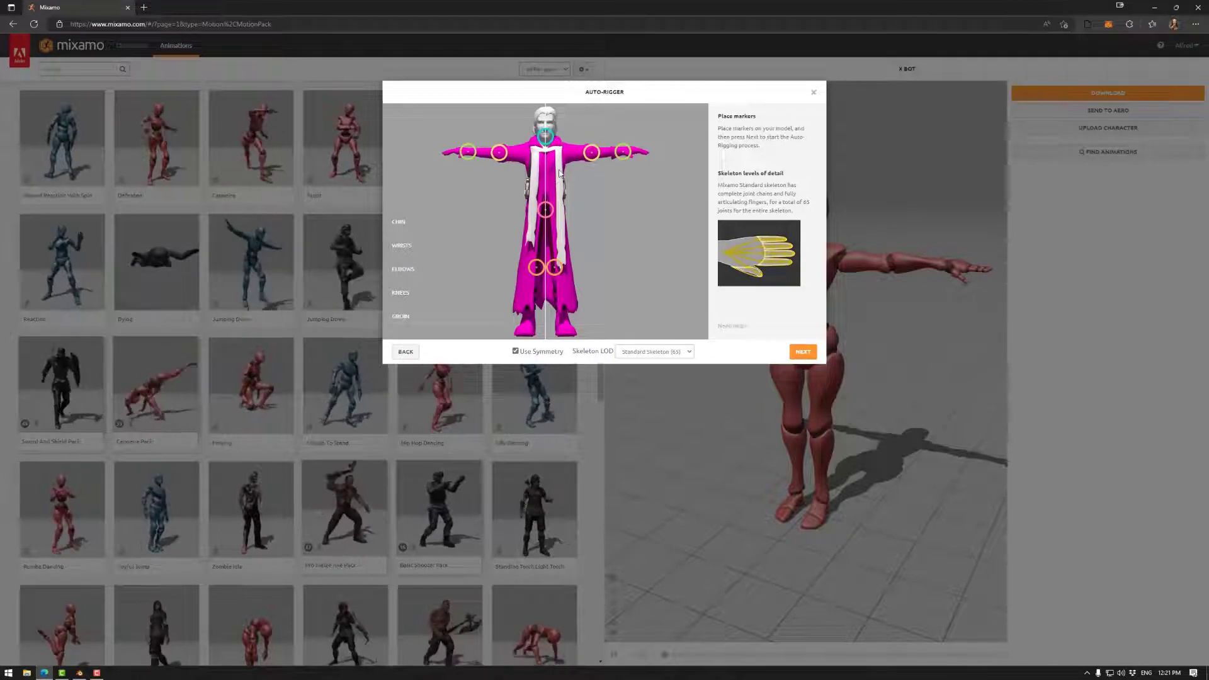
left_click(802, 352)
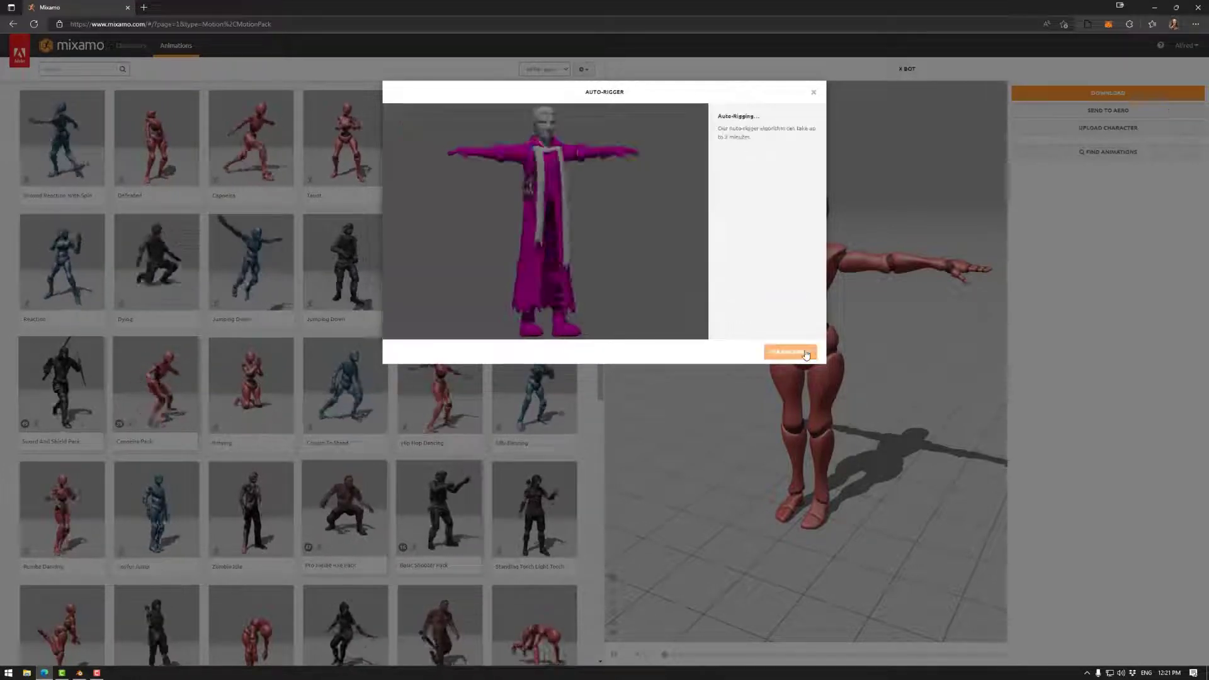
Wait for auto-rigging to finish and view the animated skeleton preview.
left_click(789, 352)
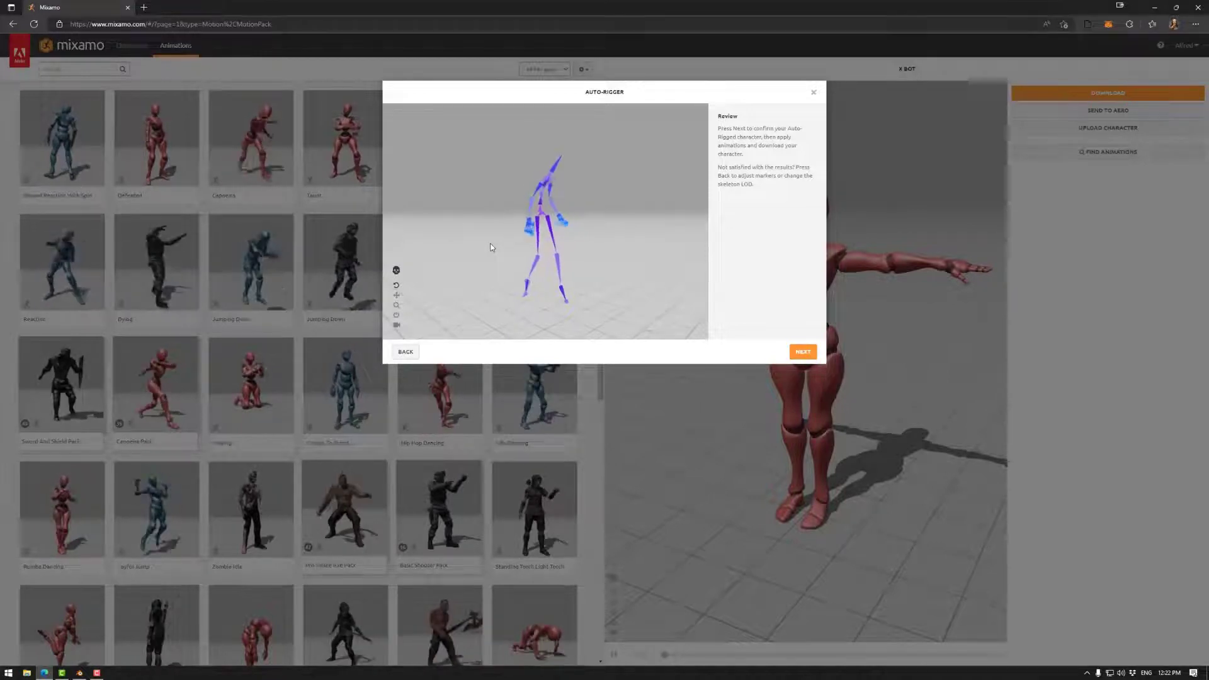
Show the skinned character instead of the skeleton and accept the rig.
left_click(396, 271)
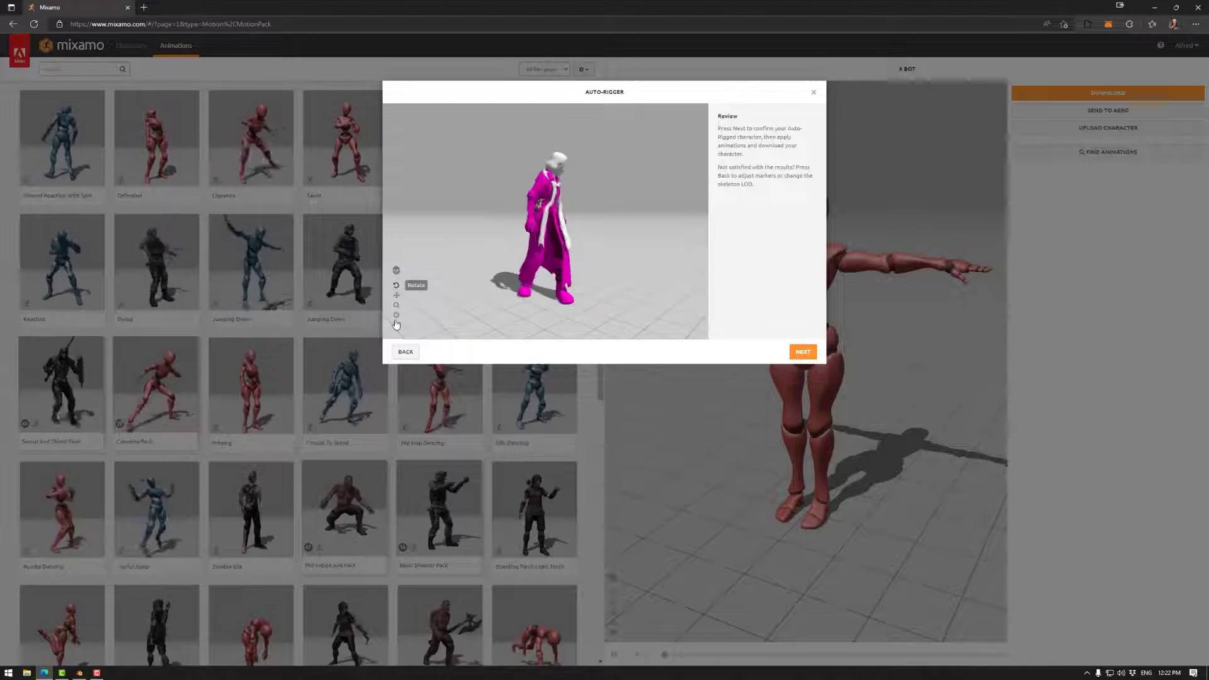
mouse_move(396, 325)
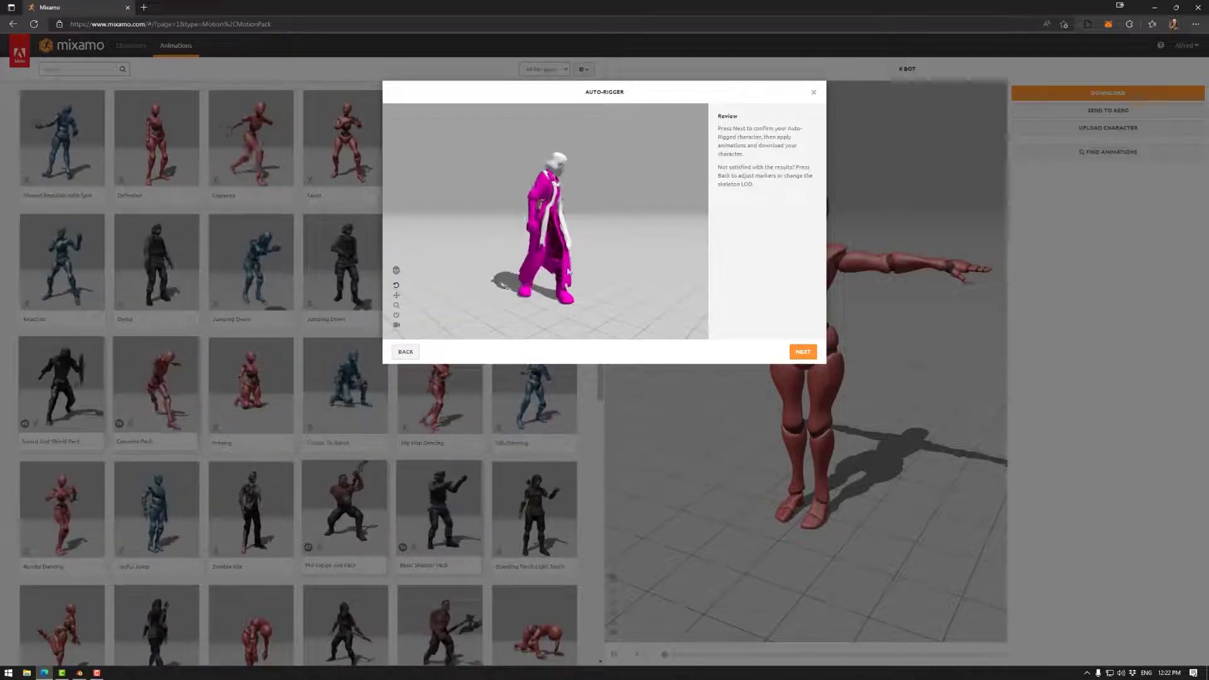
left_click(802, 351)
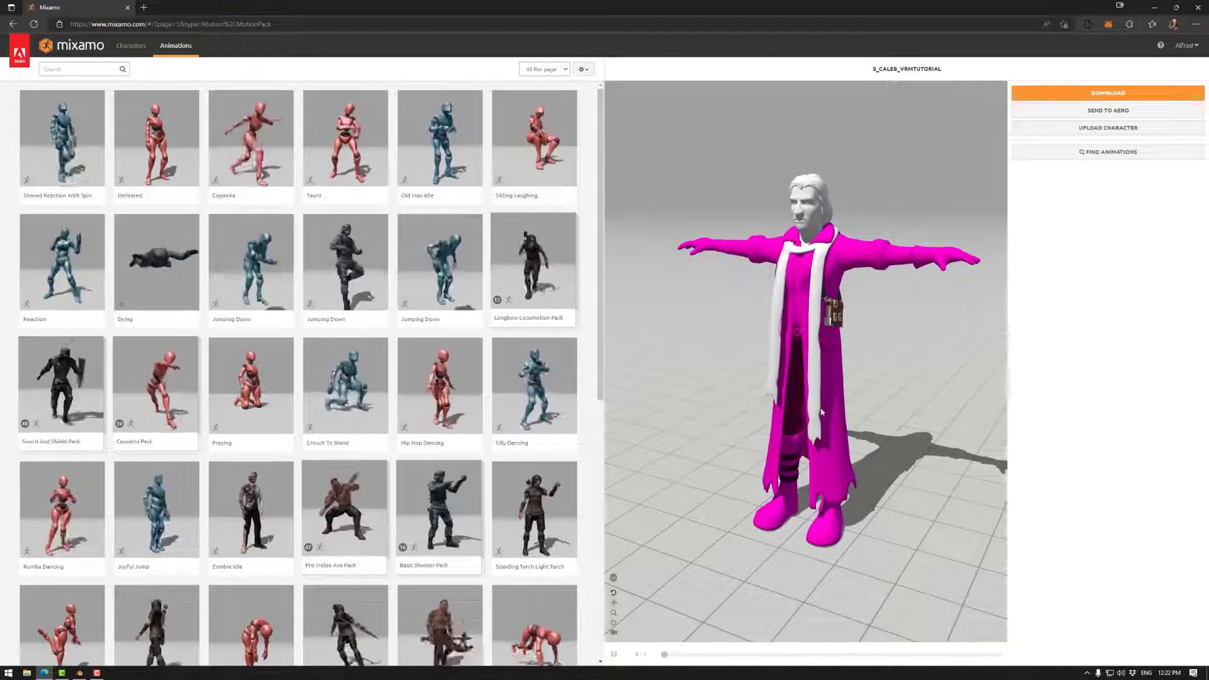
left_click(534, 384)
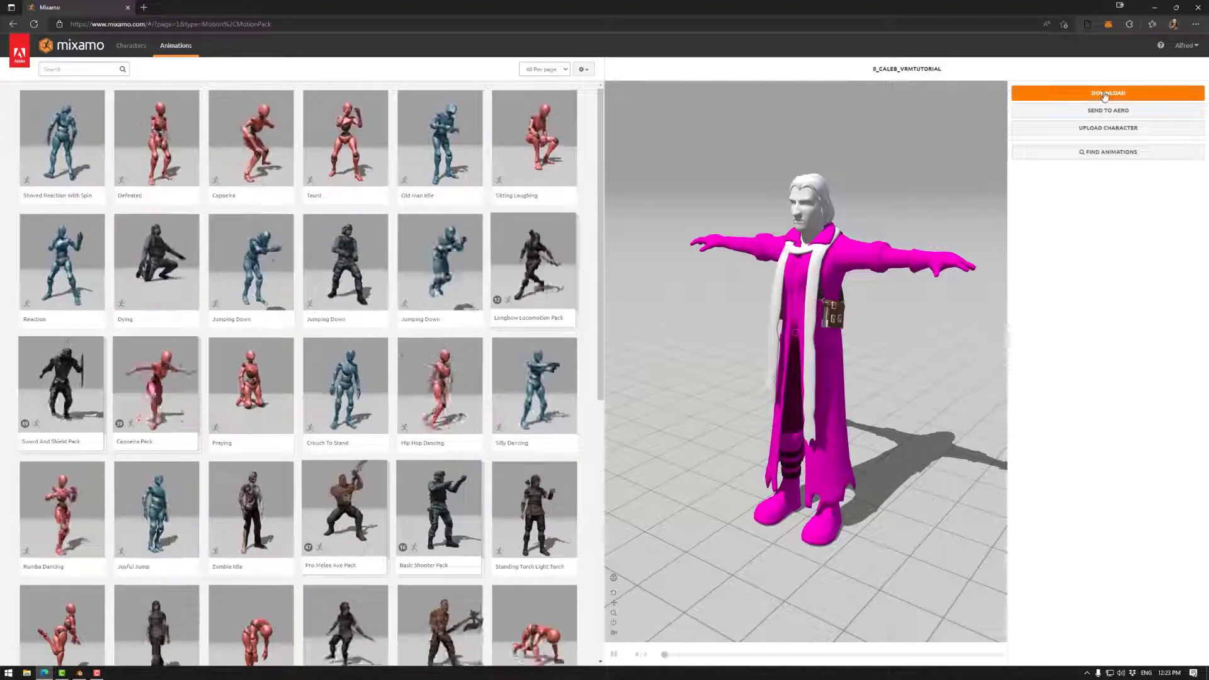
Choose FBX for Unity (.fbx) format and T-pose in Mixamo's download settings, after briefly trying Original Pose.
left_click(1107, 93)
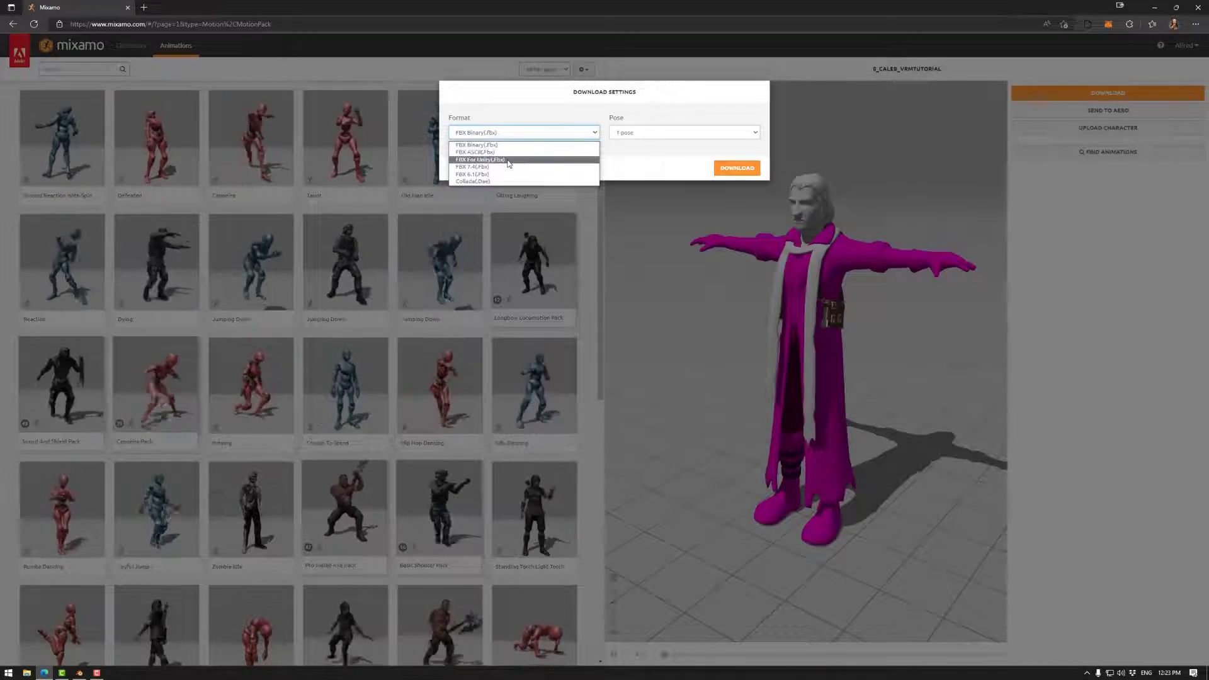
left_click(479, 160)
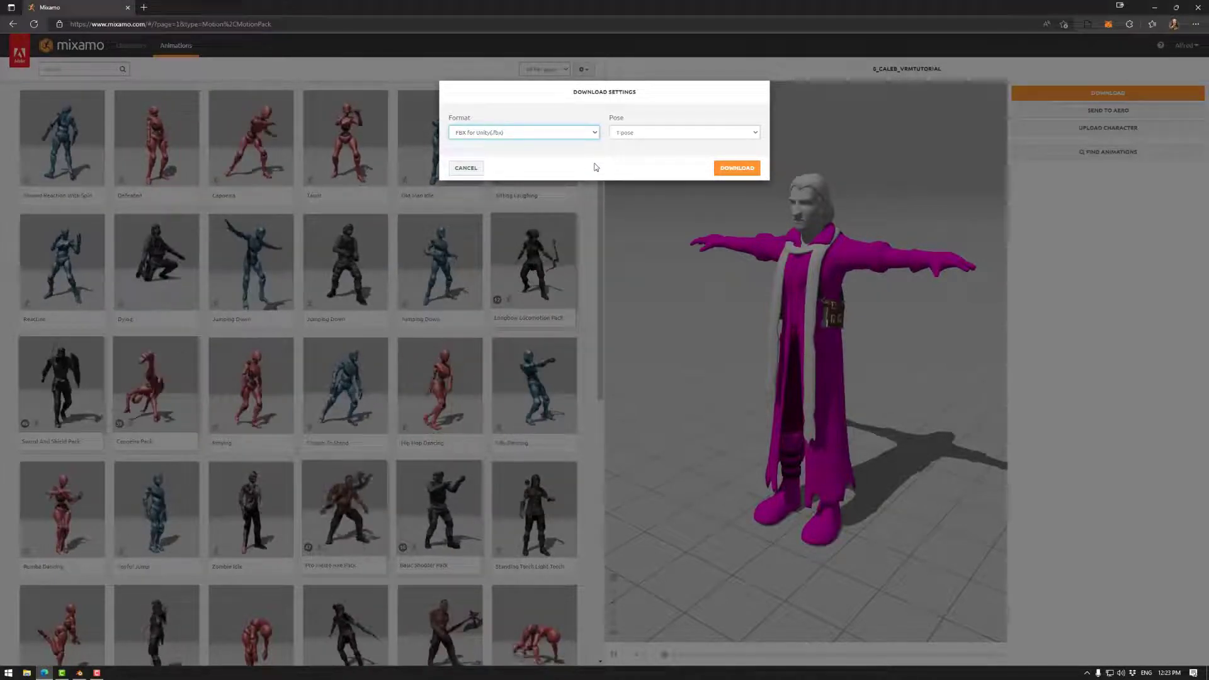
left_click(681, 132)
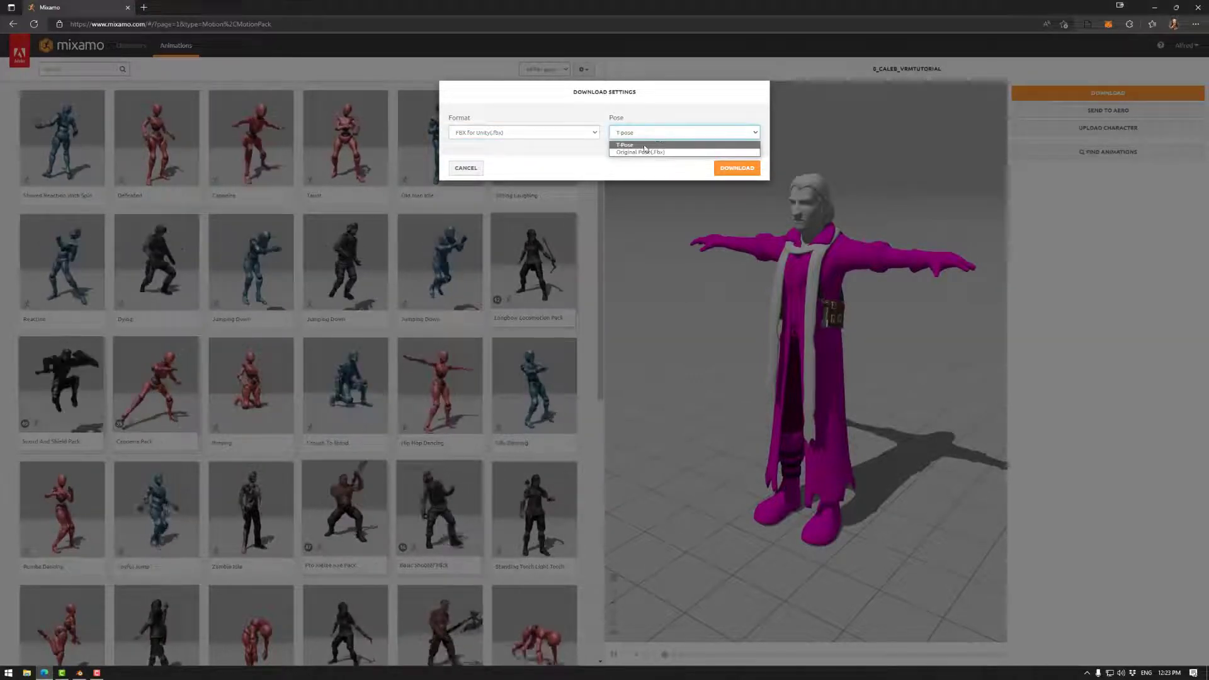
left_click(638, 152)
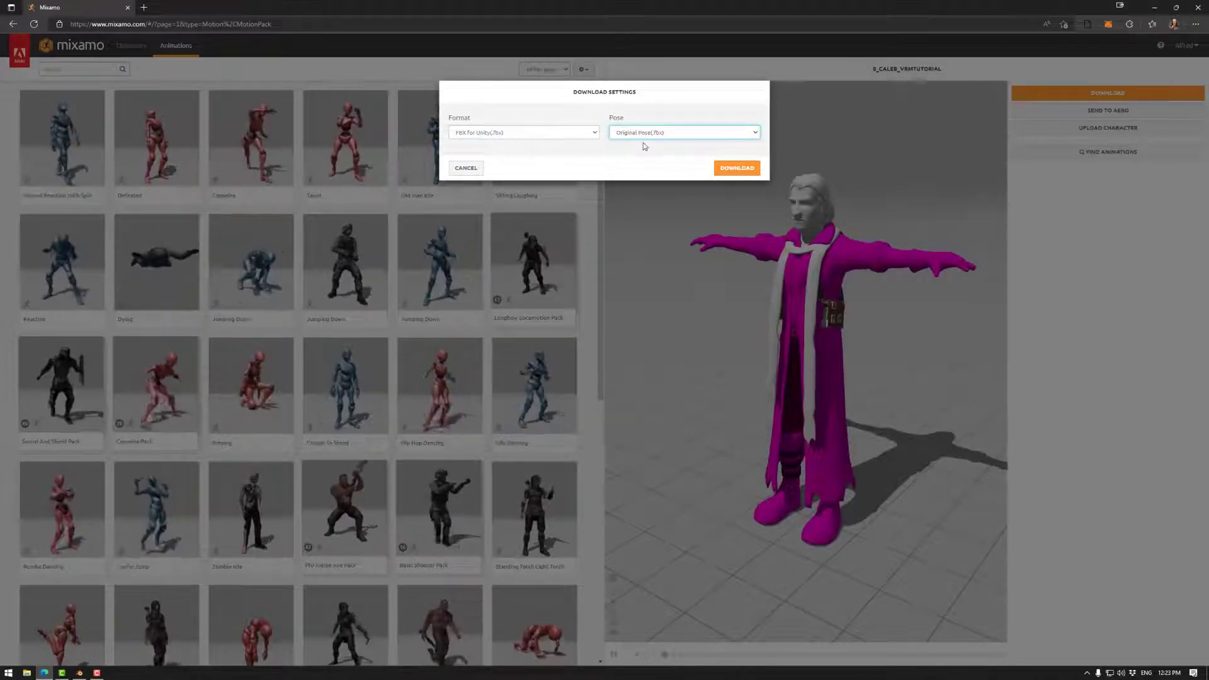
left_click(682, 132)
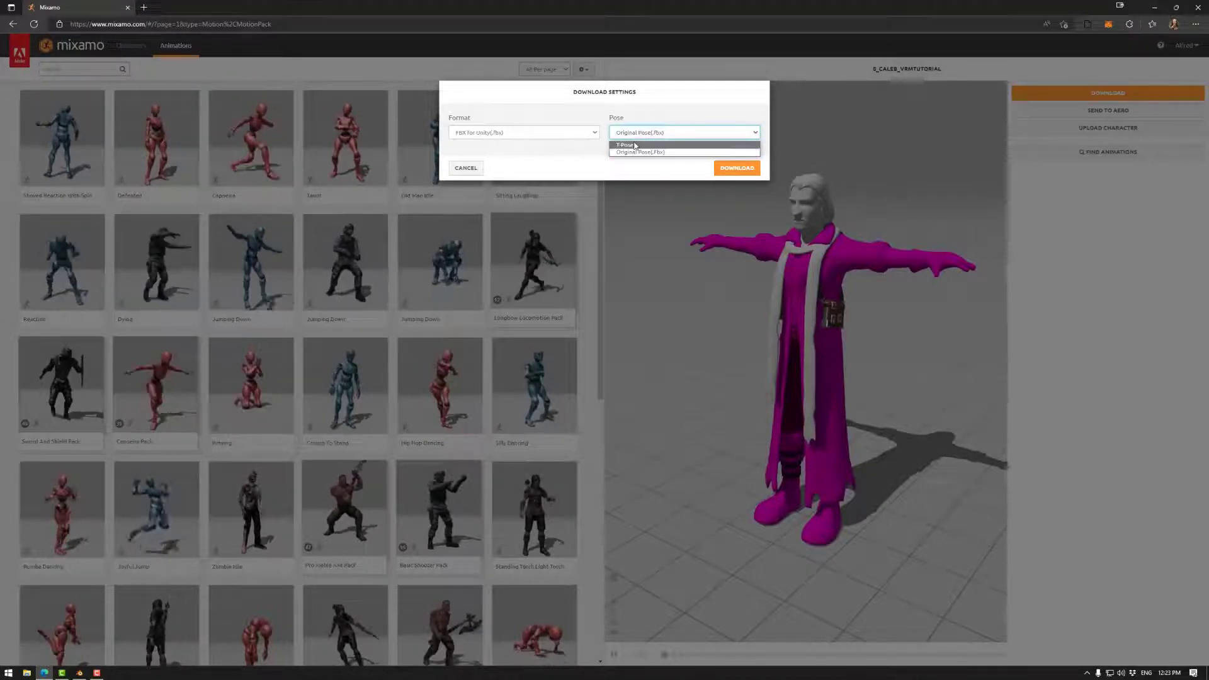
left_click(626, 145)
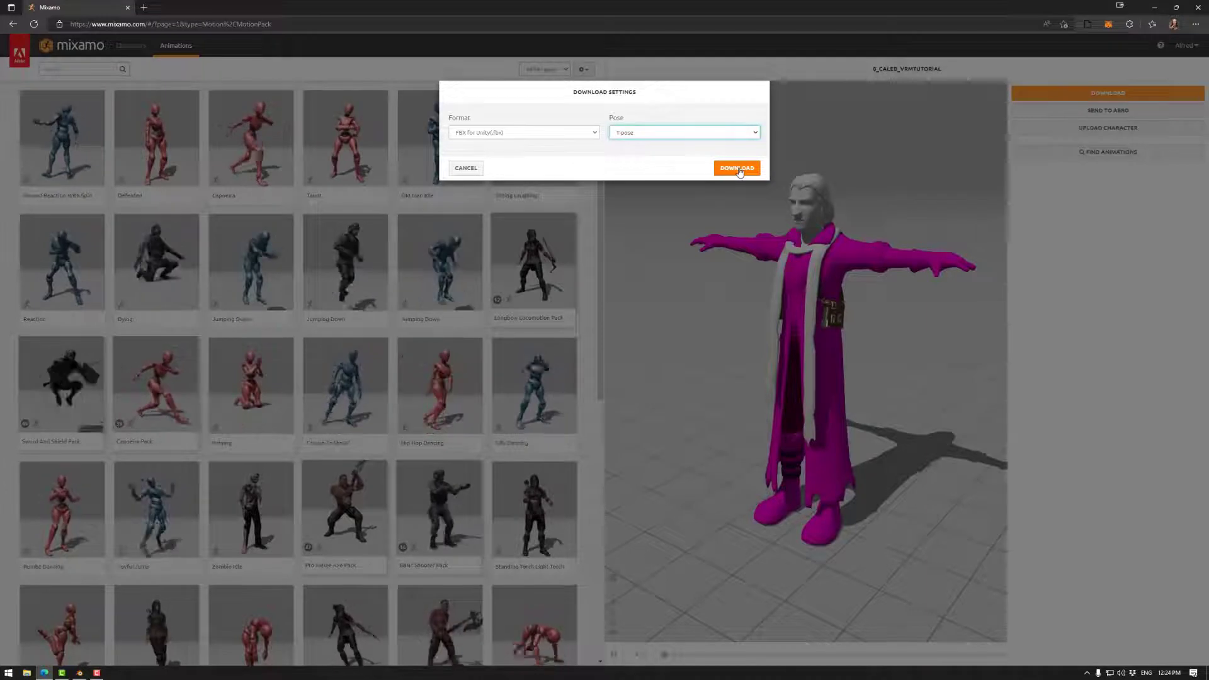
Download the rigged character and save it as 8_Caleb_VRMTutorial_RiggedInMixamo.fbx.
left_click(734, 168)
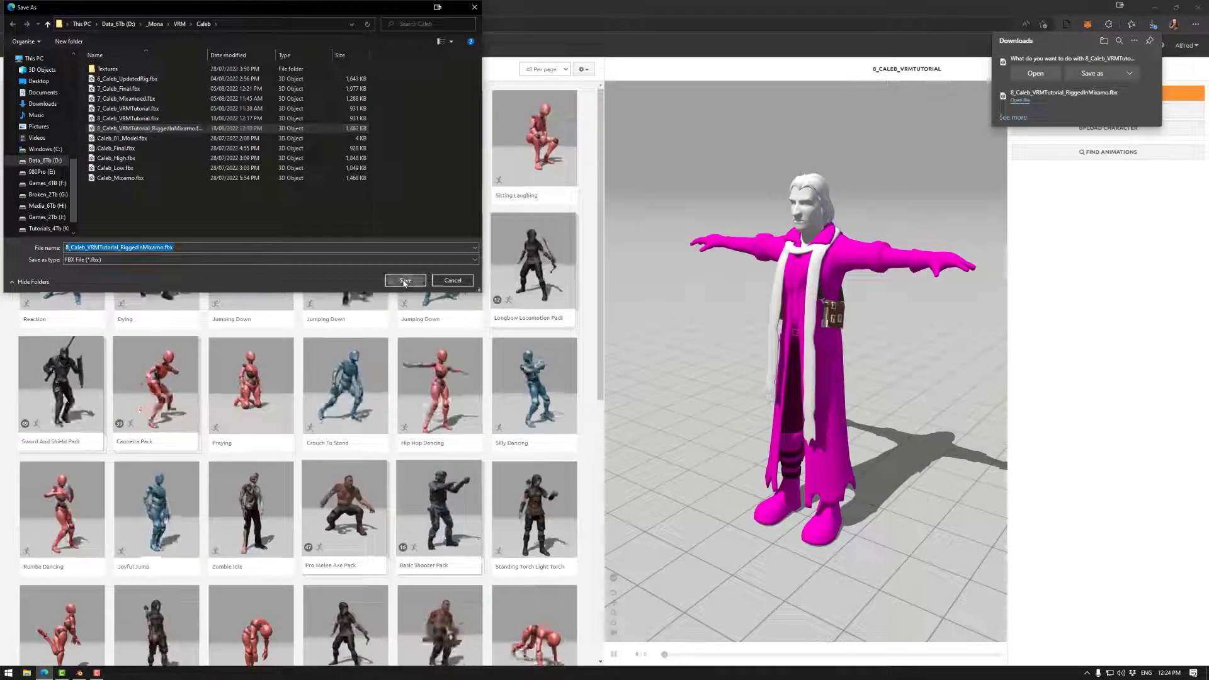
left_click(405, 280)
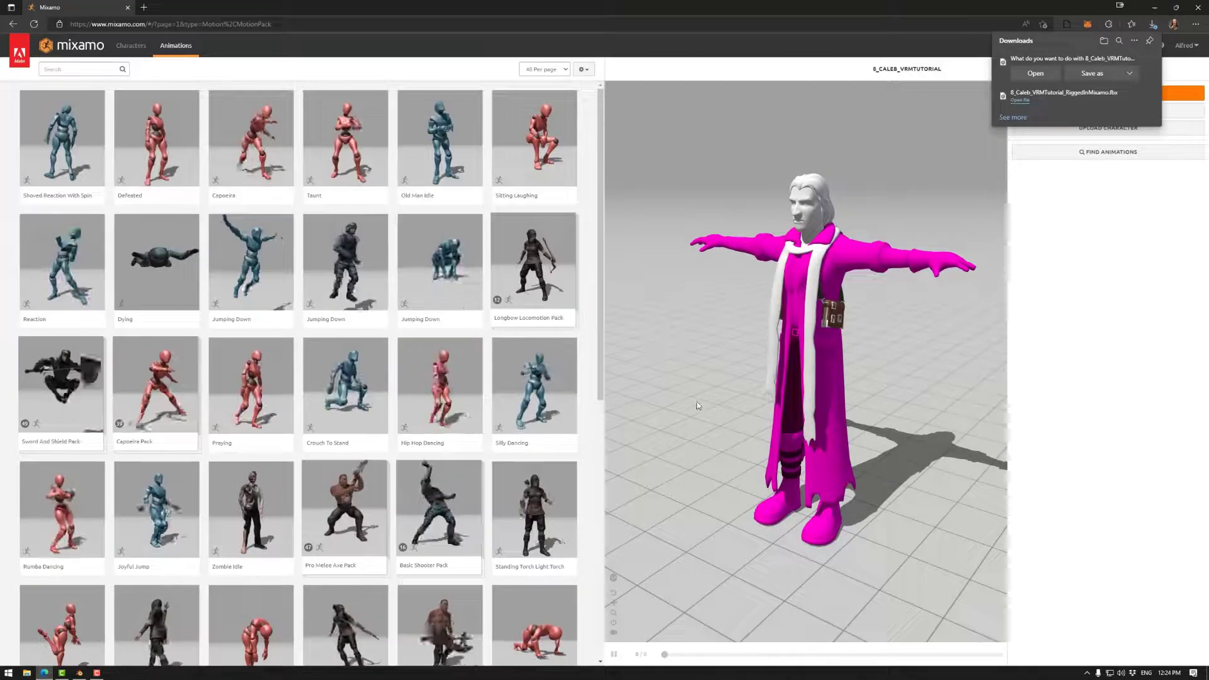